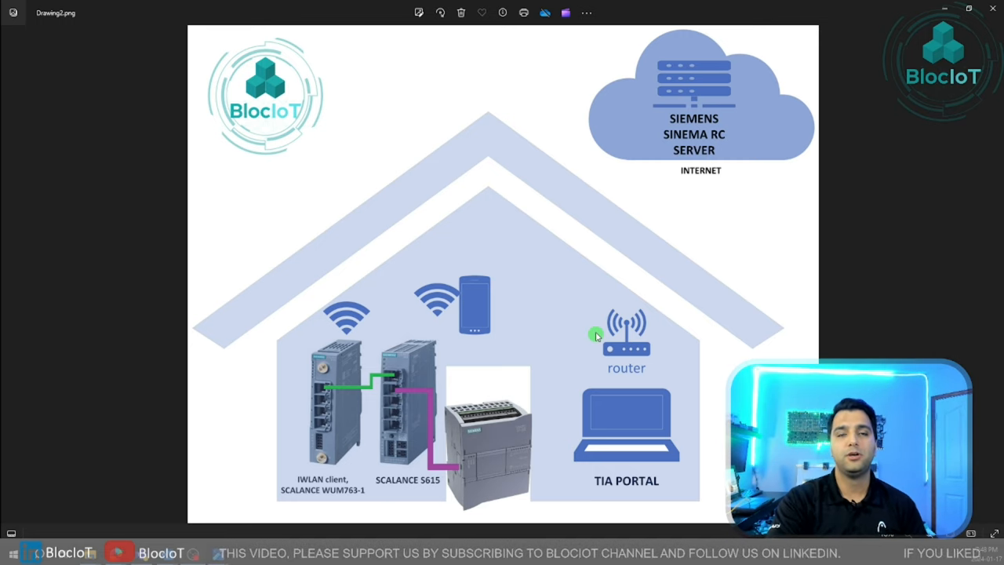
{"action": "mouse_move", "coordinate": [648, 416]}
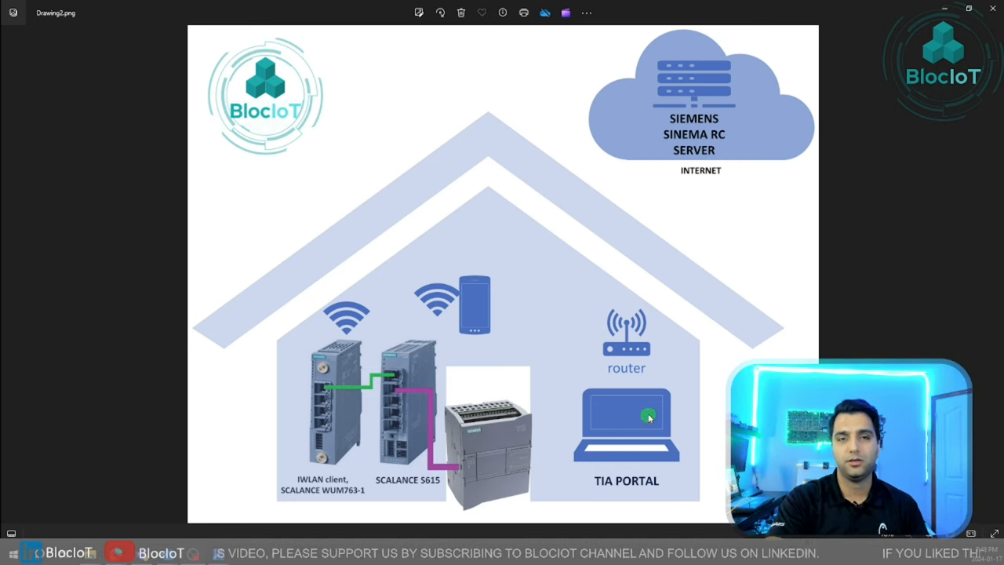
{"action": "mouse_move", "coordinate": [628, 347]}
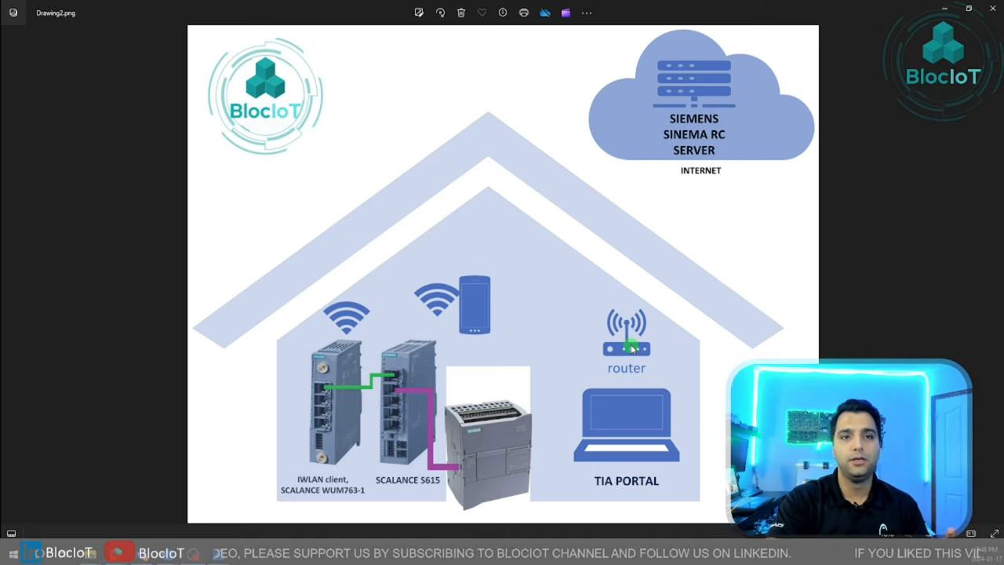
{"action": "mouse_move", "coordinate": [637, 467]}
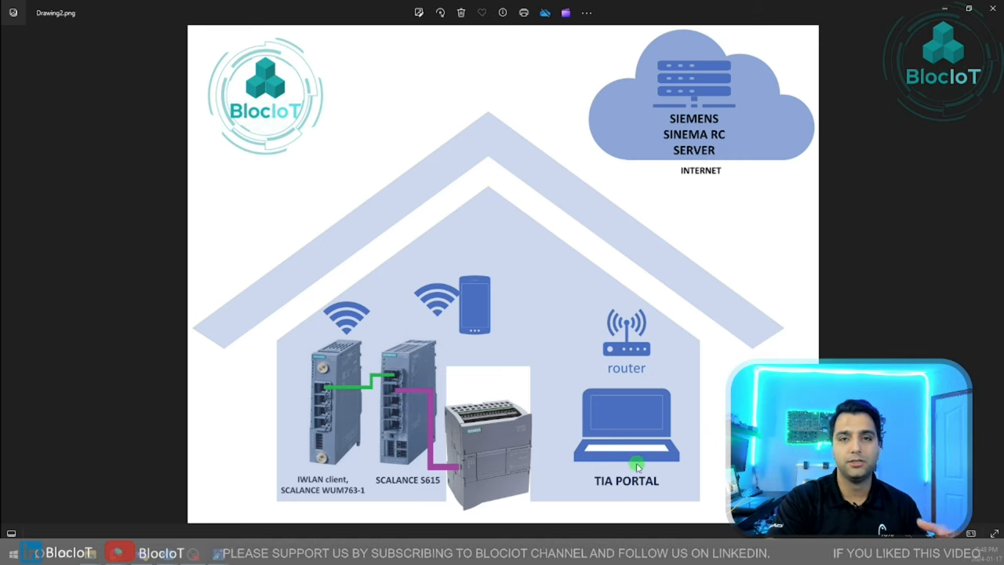
{"action": "mouse_move", "coordinate": [637, 425]}
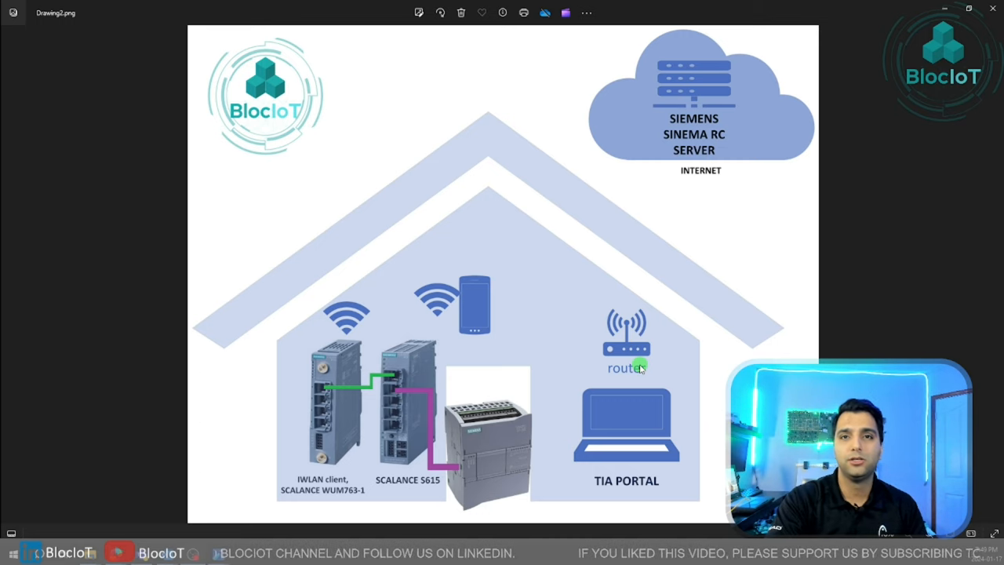
{"action": "mouse_move", "coordinate": [645, 434]}
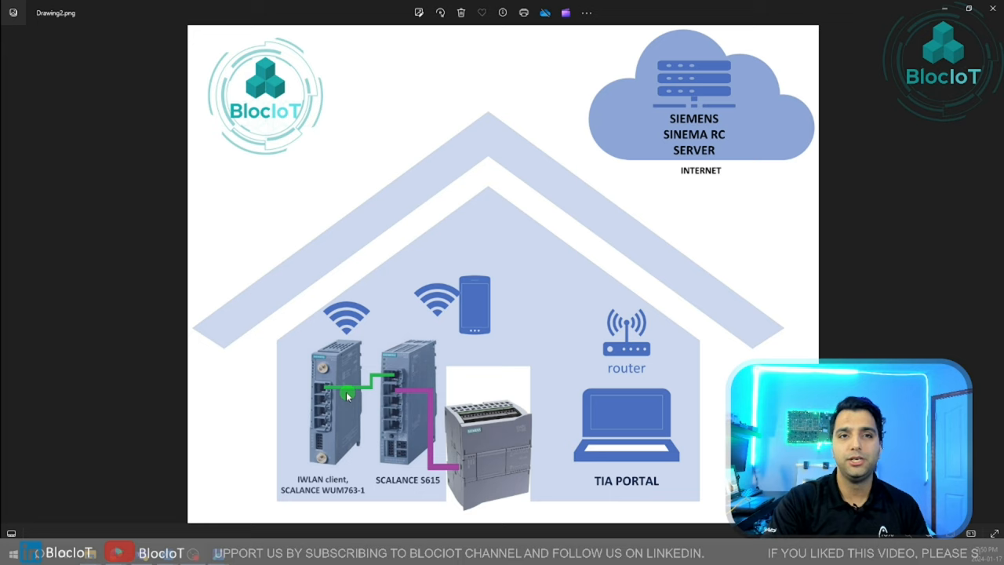
{"action": "mouse_move", "coordinate": [447, 415]}
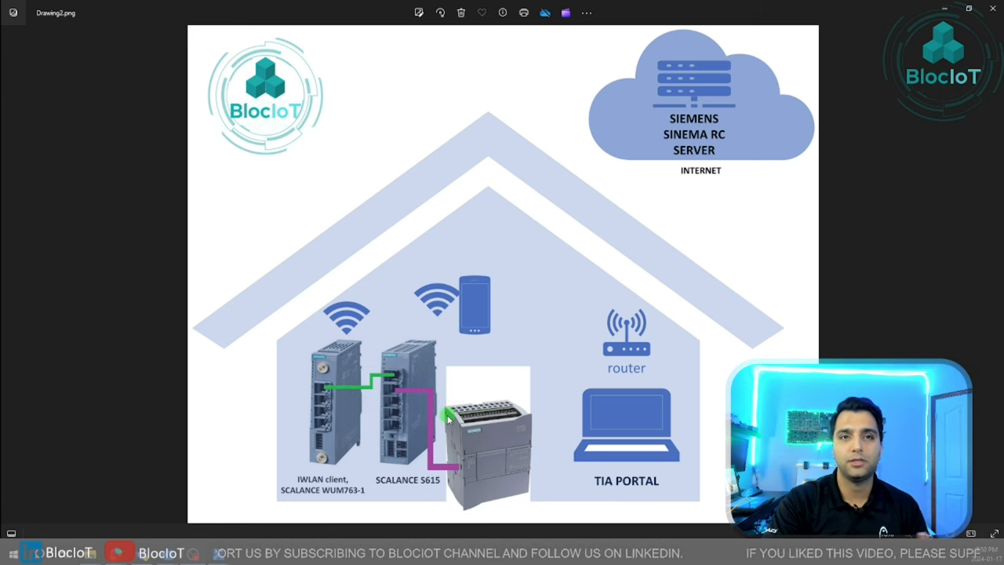
{"action": "mouse_move", "coordinate": [409, 414]}
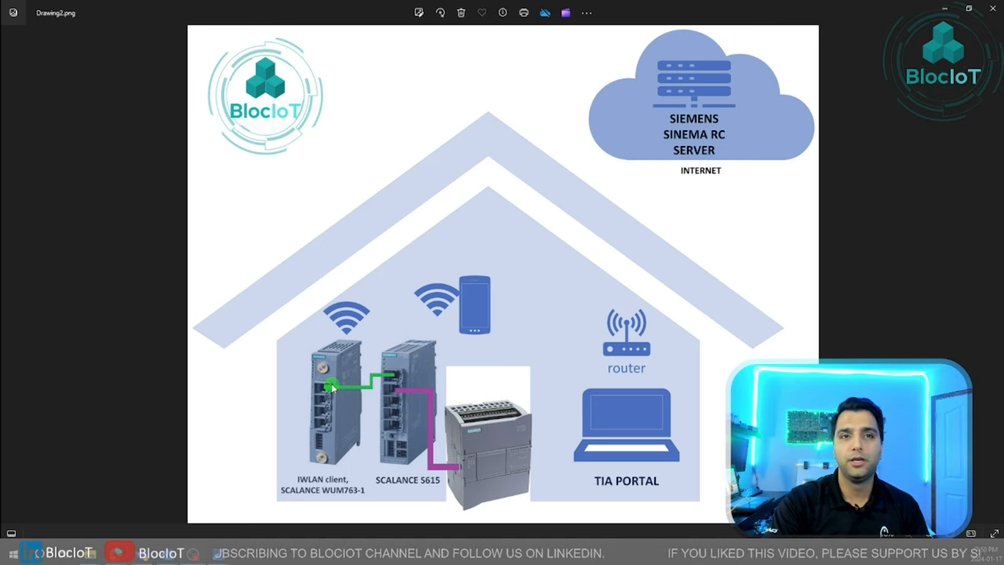
{"action": "mouse_move", "coordinate": [396, 365]}
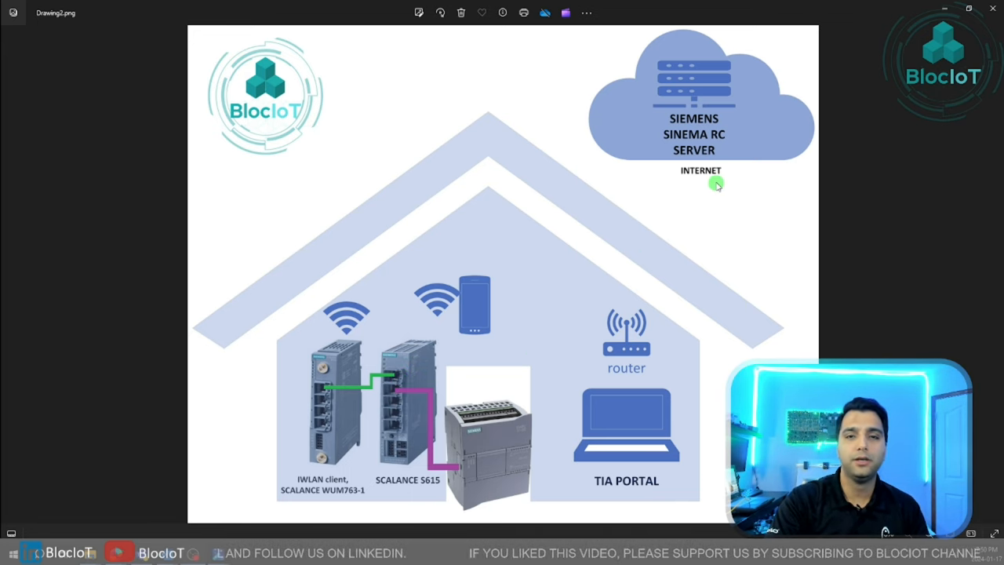
{"action": "mouse_move", "coordinate": [732, 188]}
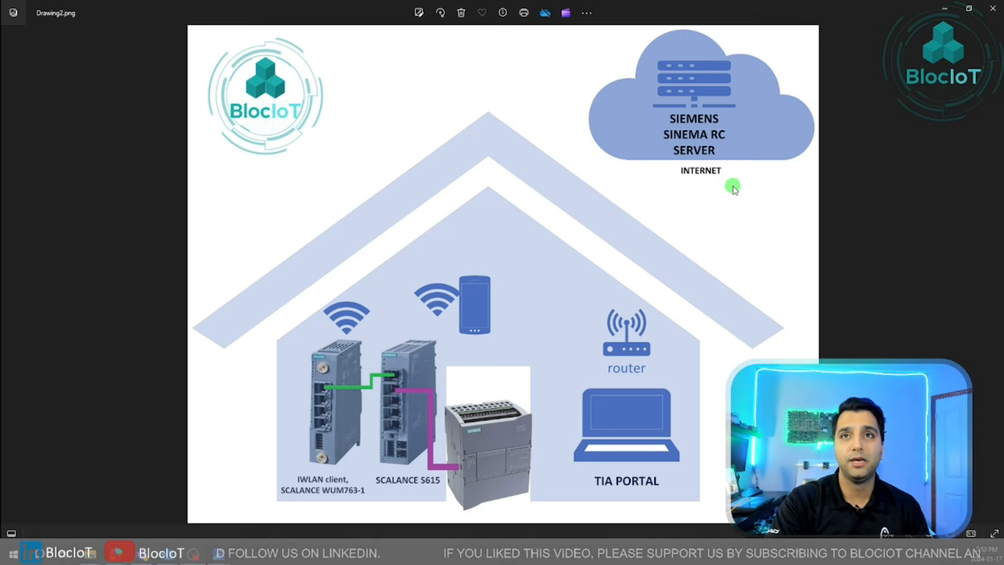
{"action": "mouse_move", "coordinate": [728, 187]}
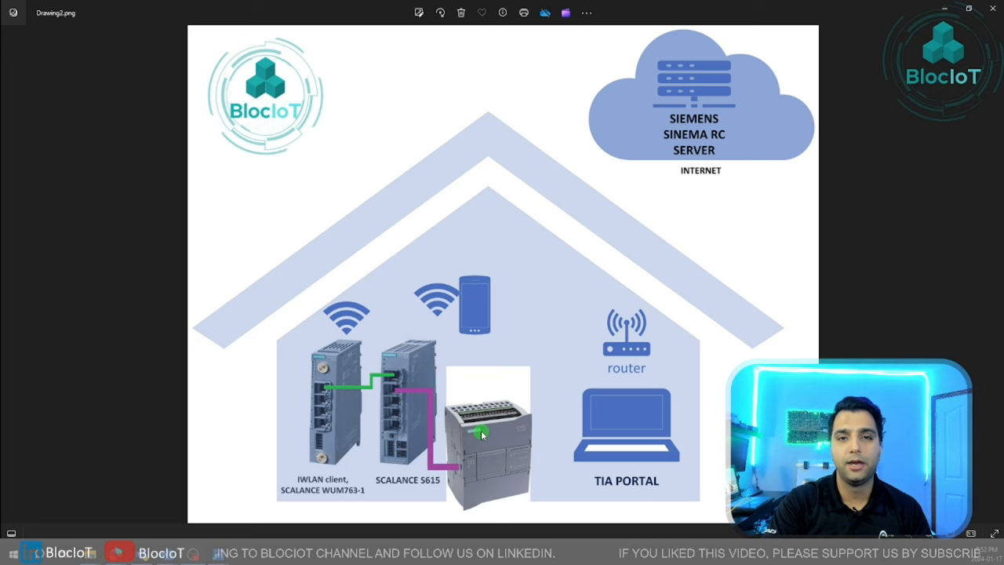
{"action": "mouse_move", "coordinate": [585, 463]}
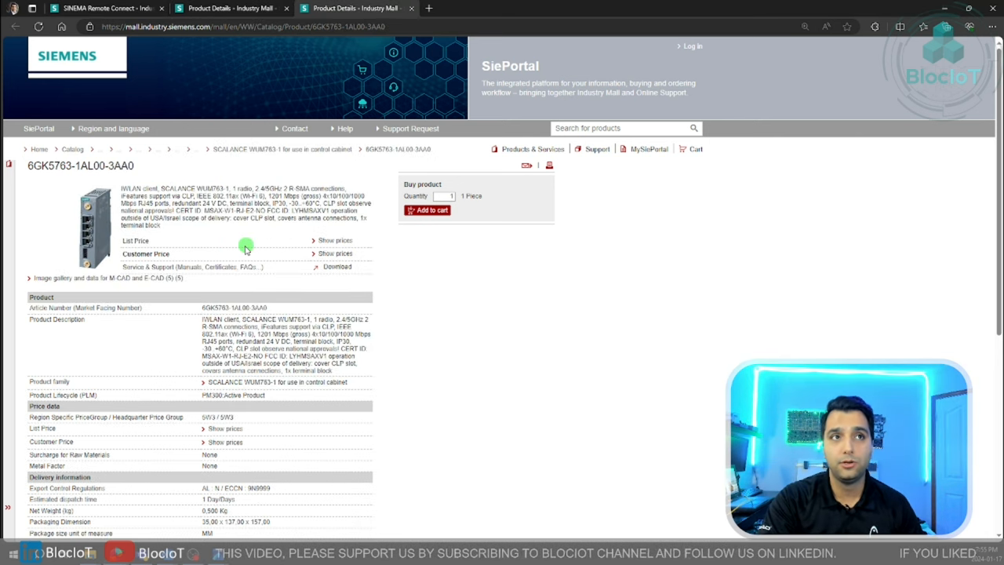
{"action": "mouse_move", "coordinate": [233, 233]}
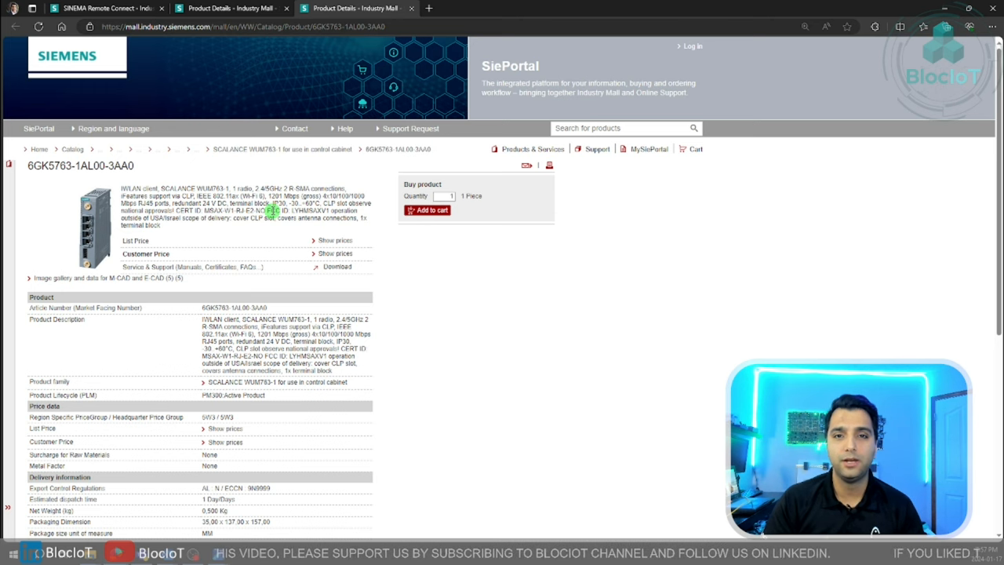
Return to the SINEMA Remote Connect ordering list in the Industry Mall catalog.
{"action": "left_click", "coordinate": [102, 8]}
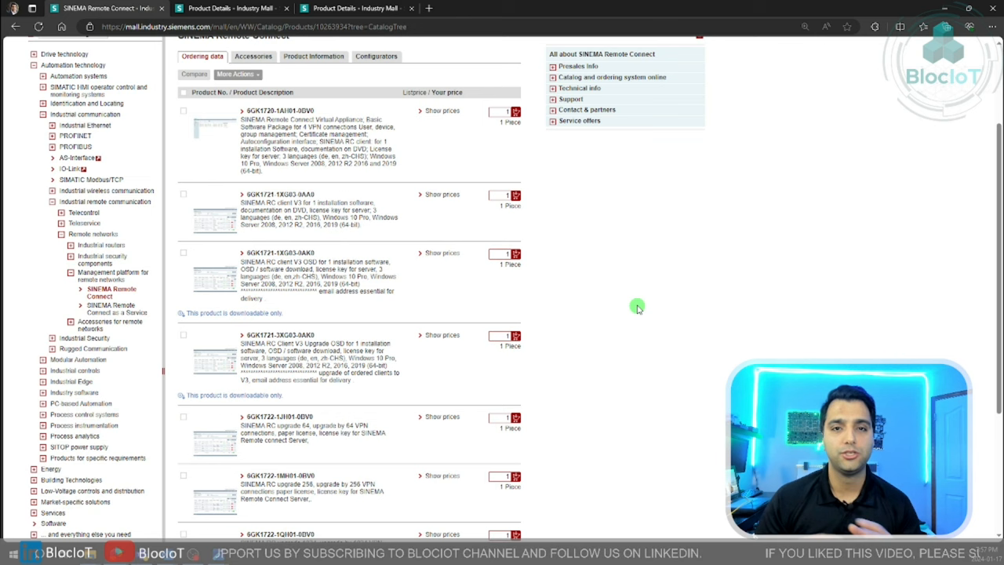
{"action": "mouse_move", "coordinate": [538, 338]}
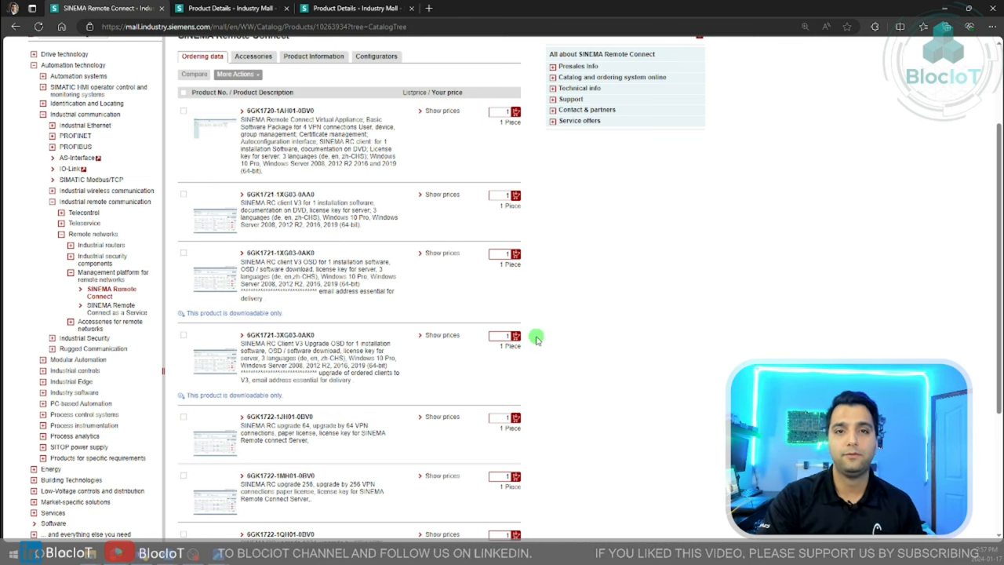
{"action": "mouse_move", "coordinate": [544, 376]}
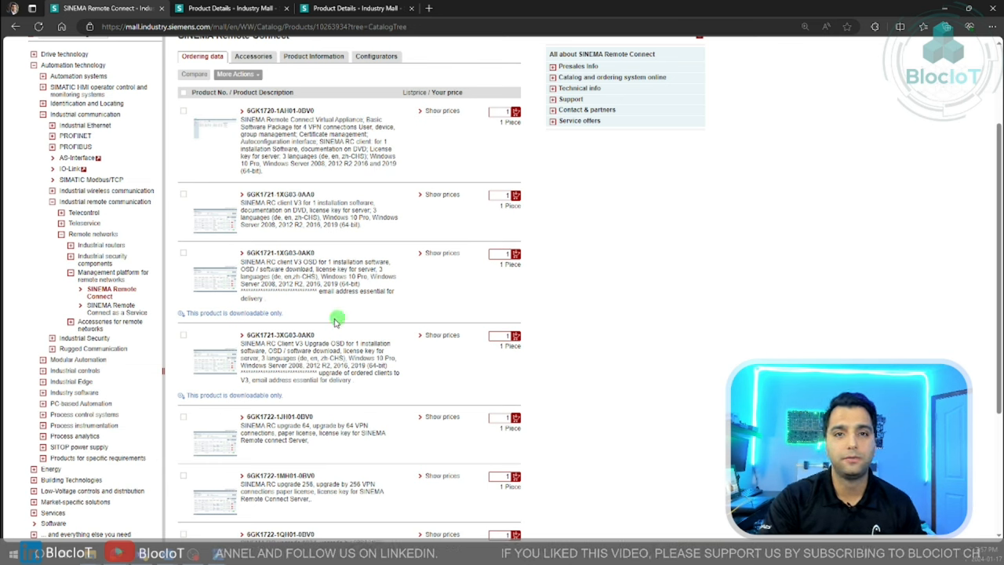
{"action": "mouse_move", "coordinate": [604, 368]}
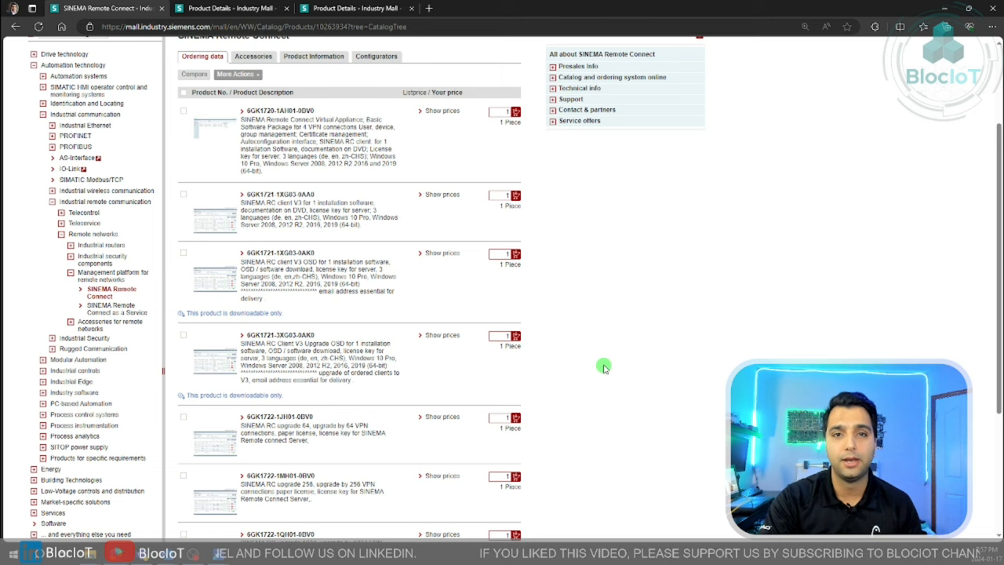
{"action": "mouse_move", "coordinate": [610, 351]}
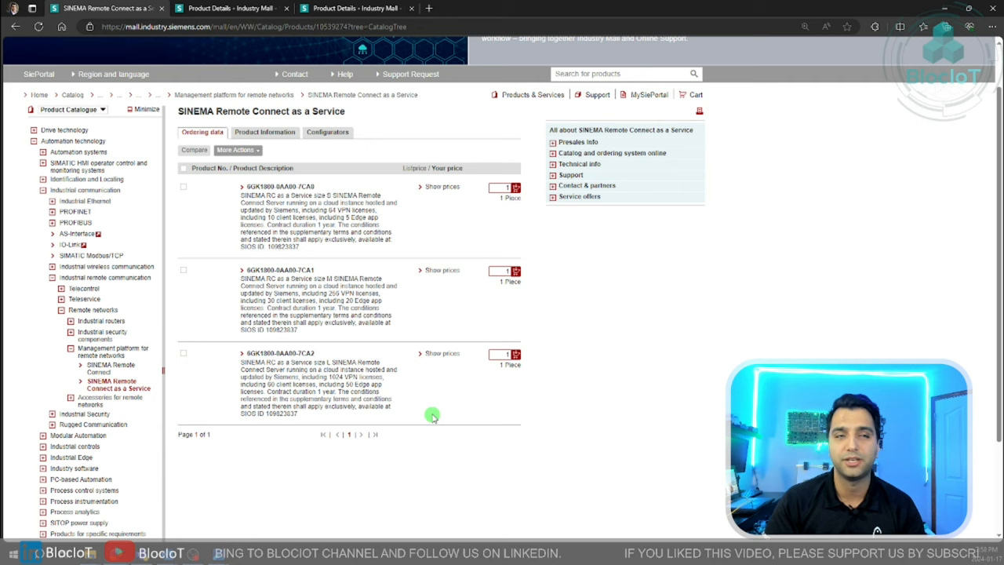
Go back to the SINEMA Remote Connect ordering list after viewing the as-a-Service sizes S, M, L.
{"action": "left_click", "coordinate": [110, 368]}
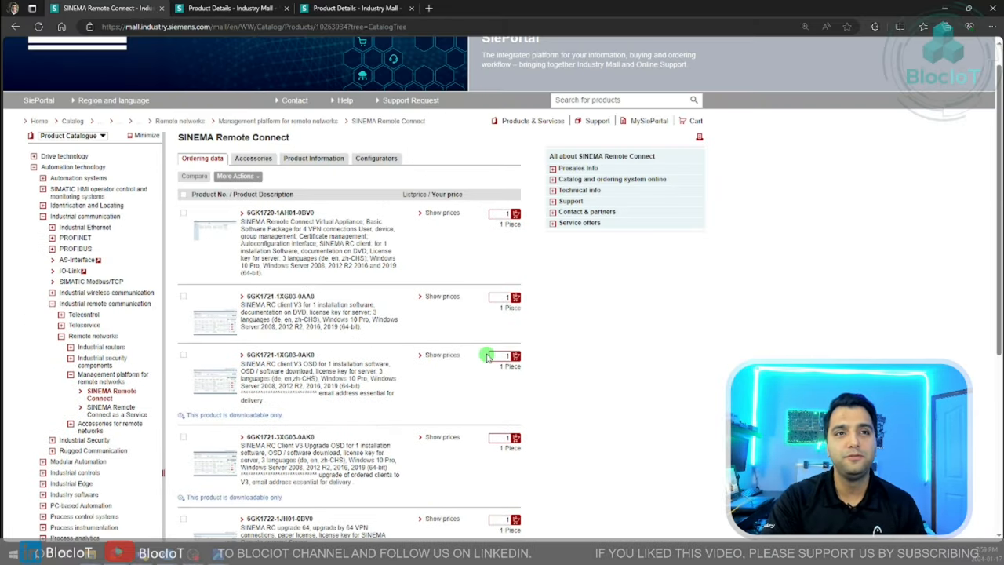
{"action": "mouse_move", "coordinate": [655, 352]}
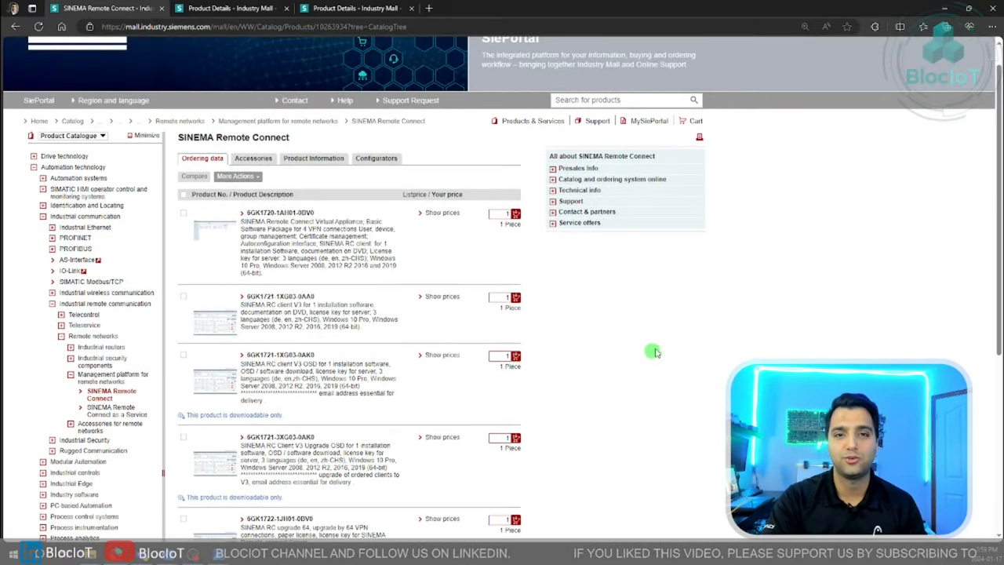
{"action": "mouse_move", "coordinate": [701, 394]}
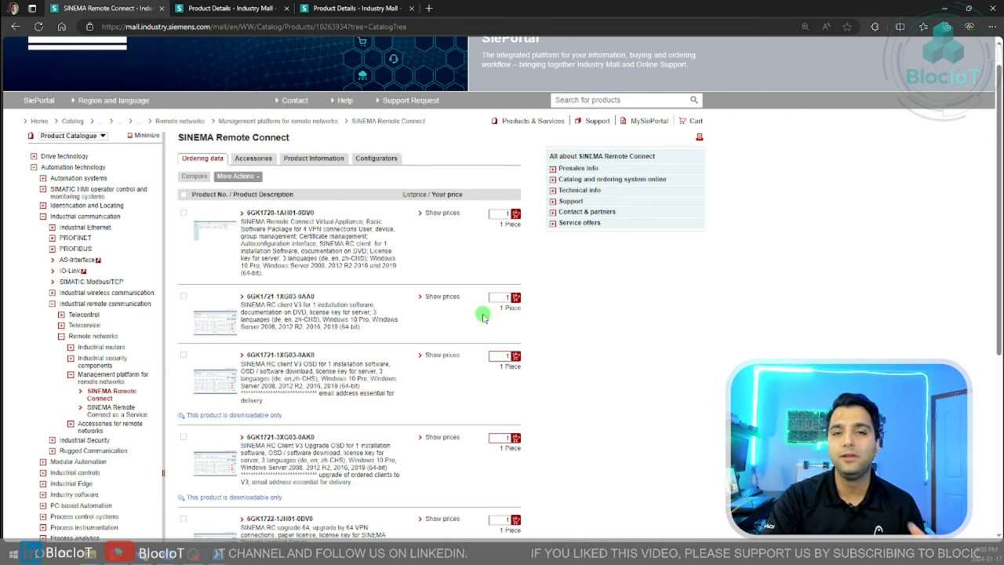
{"action": "mouse_move", "coordinate": [560, 327]}
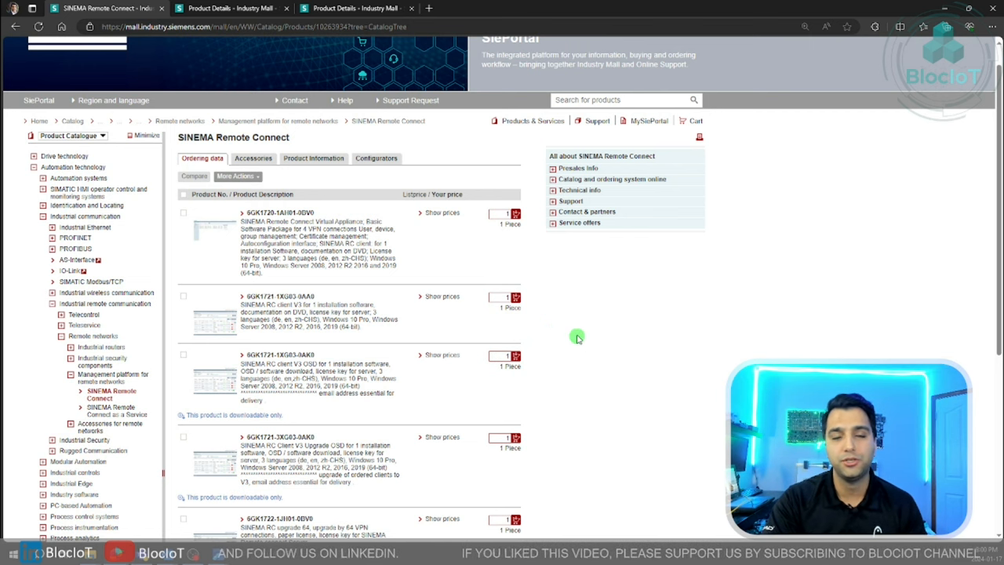
Scroll the Remote Connect ordering list down to the UMC and API license articles.
{"action": "scroll", "scroll_direction": "down", "scroll_amount": 3}
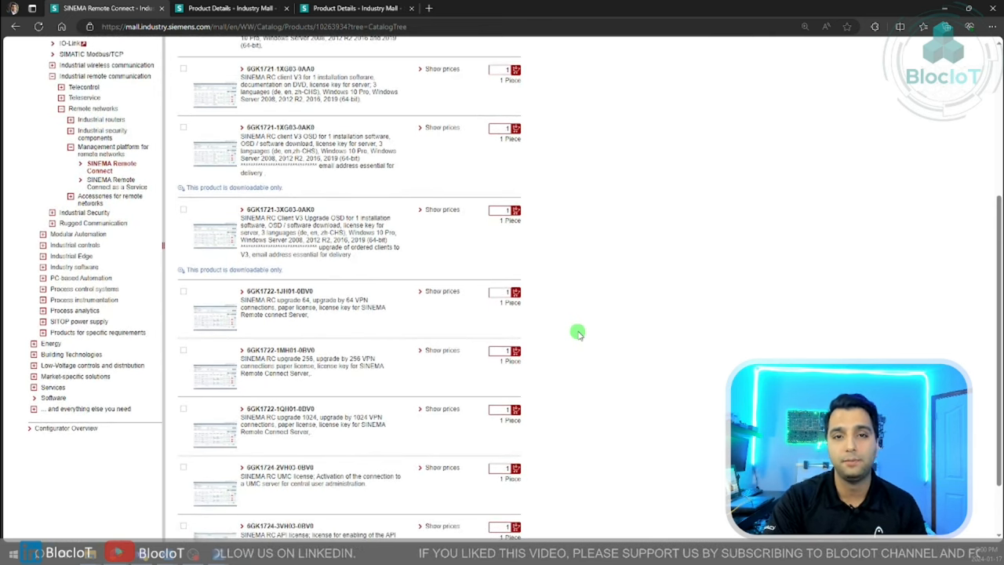
{"action": "scroll", "scroll_direction": "down", "scroll_amount": 3}
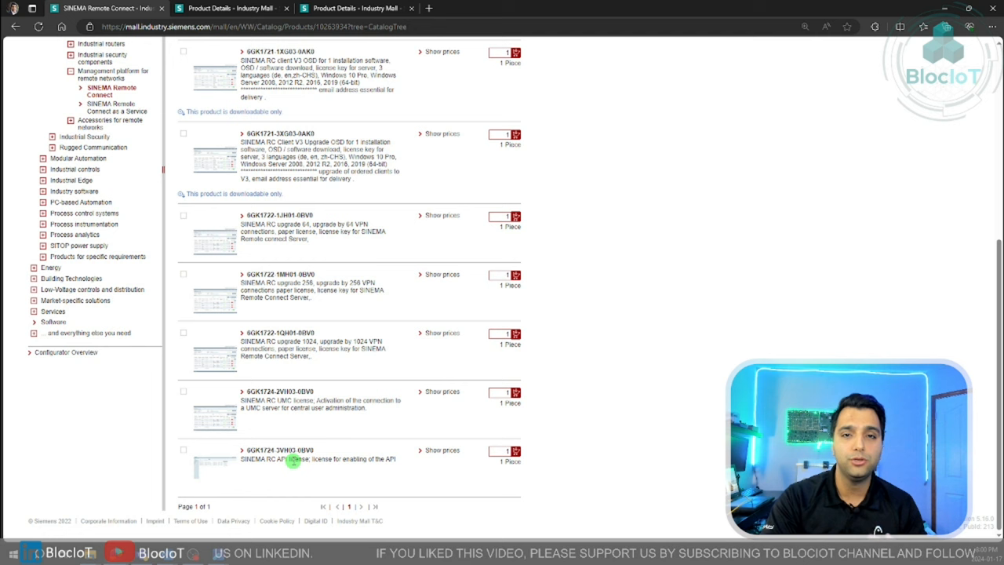
{"action": "mouse_move", "coordinate": [440, 485]}
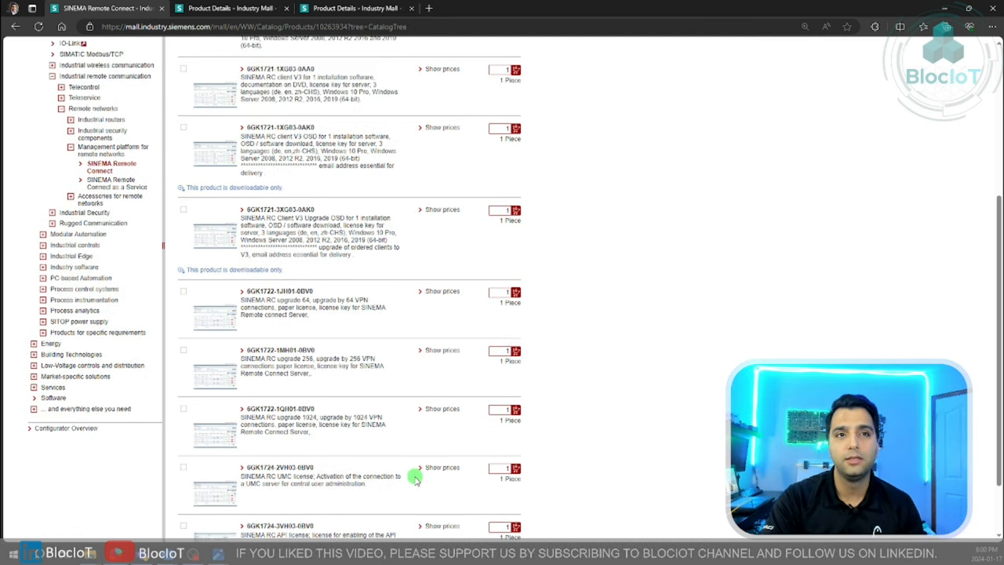
{"action": "mouse_move", "coordinate": [380, 447]}
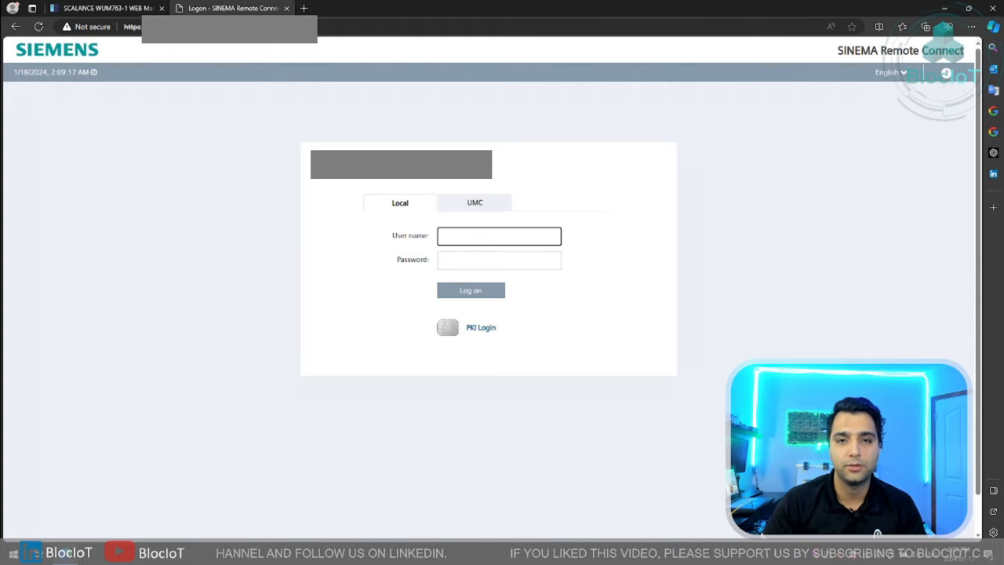
Log on to SINEMA Remote Connect with the local user name and password.
{"action": "left_click", "coordinate": [499, 235]}
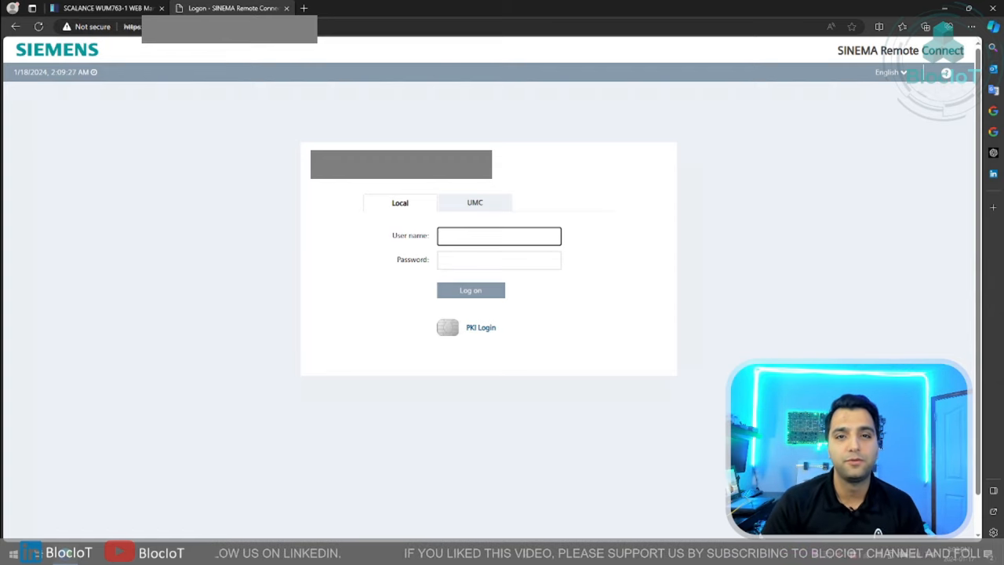
{"action": "left_click", "coordinate": [498, 235]}
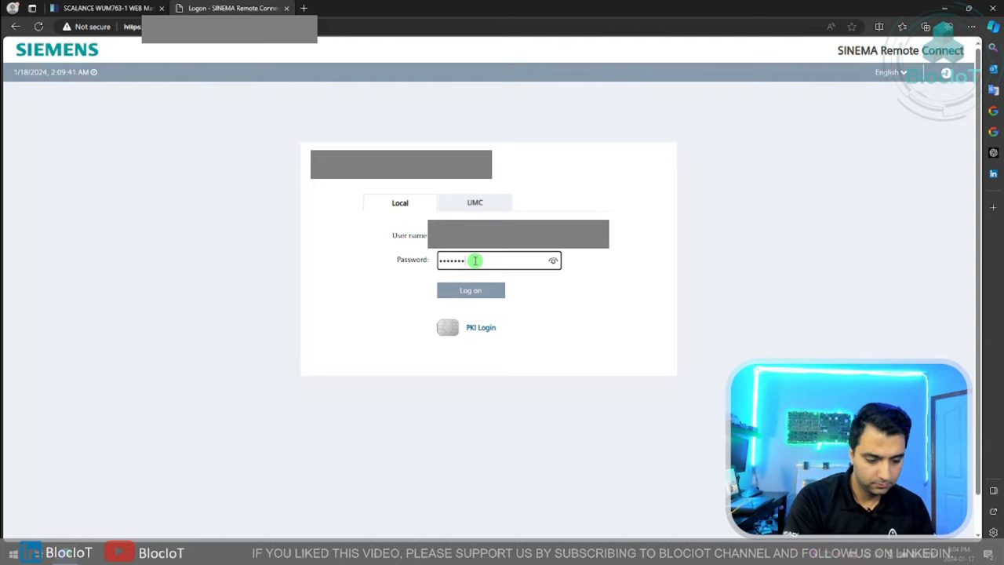
{"action": "left_click", "coordinate": [470, 290]}
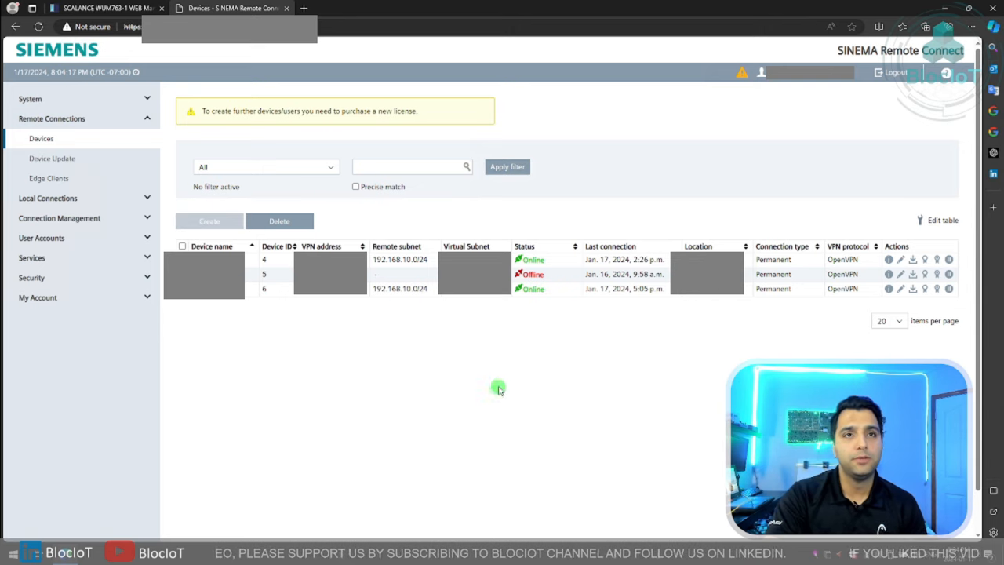
{"action": "mouse_move", "coordinate": [93, 324]}
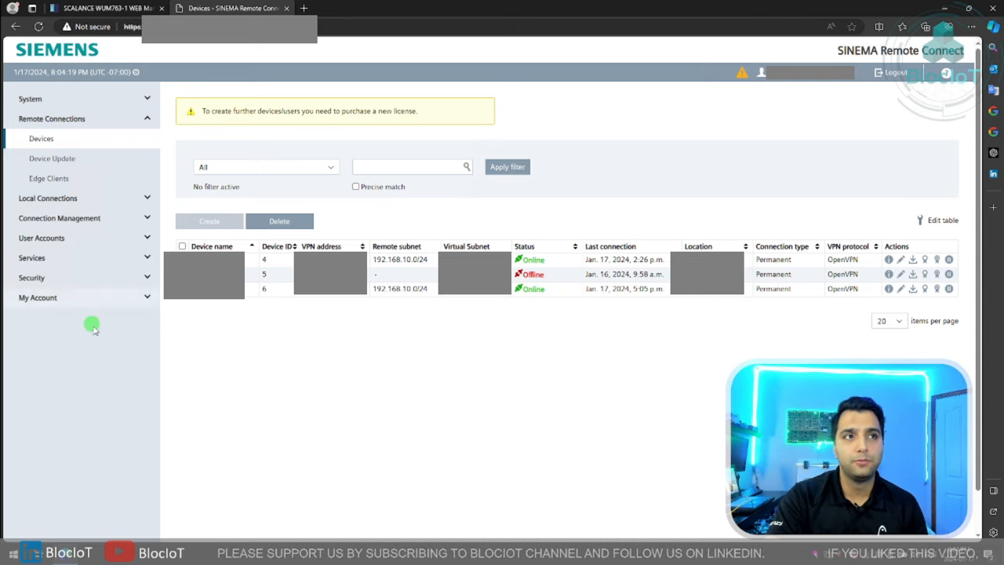
{"action": "mouse_move", "coordinate": [677, 415]}
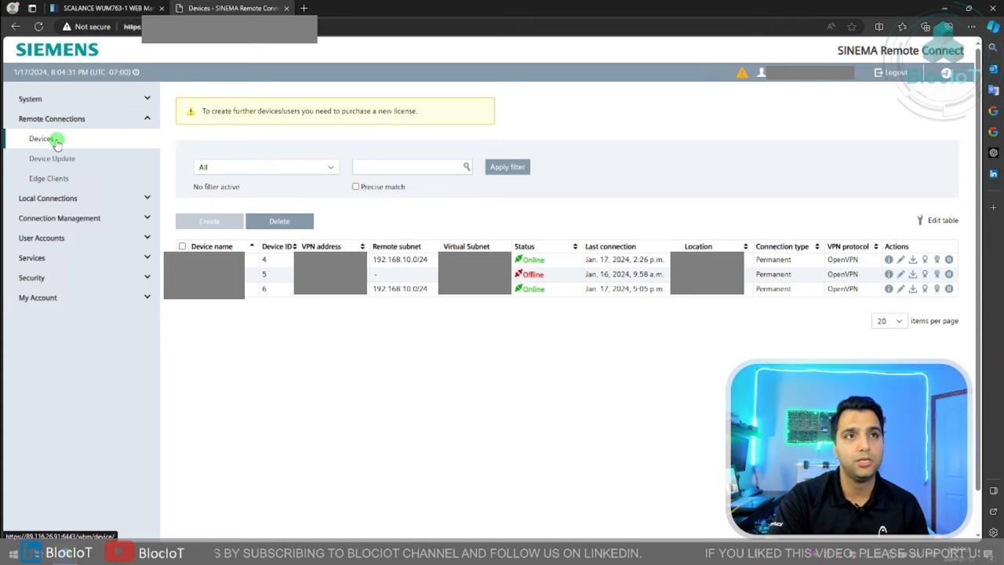
{"action": "mouse_move", "coordinate": [581, 386]}
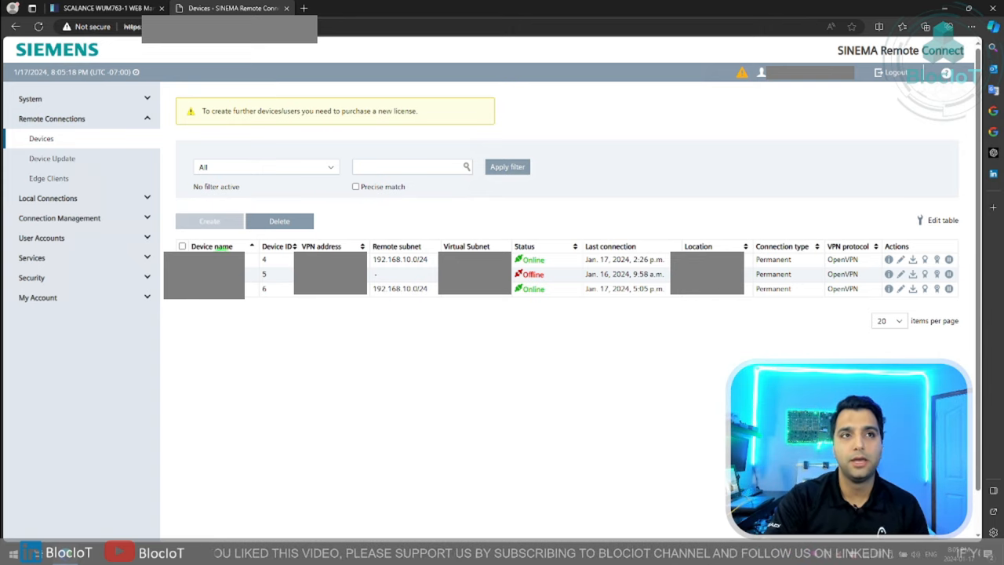
{"action": "mouse_move", "coordinate": [614, 299]}
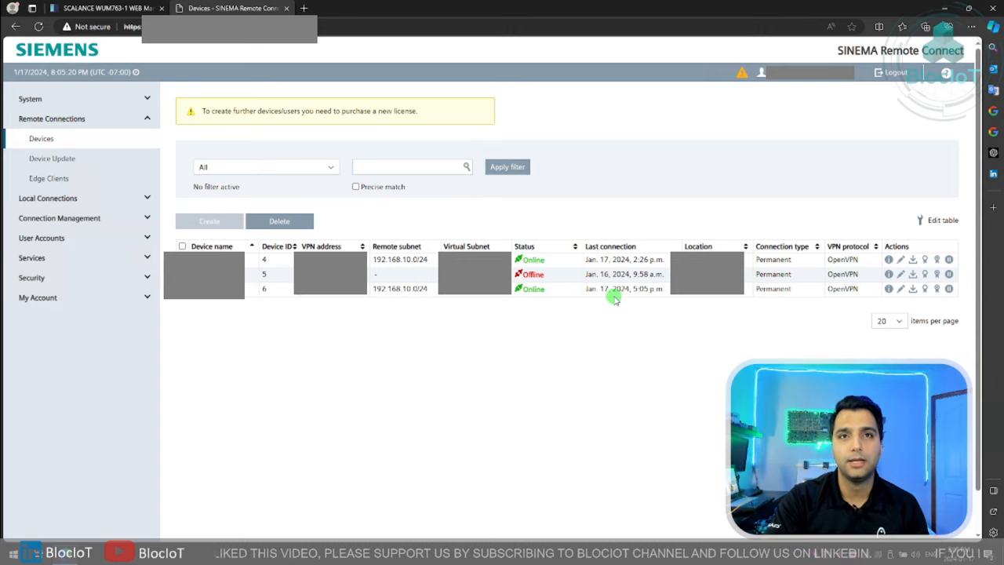
{"action": "mouse_move", "coordinate": [551, 274]}
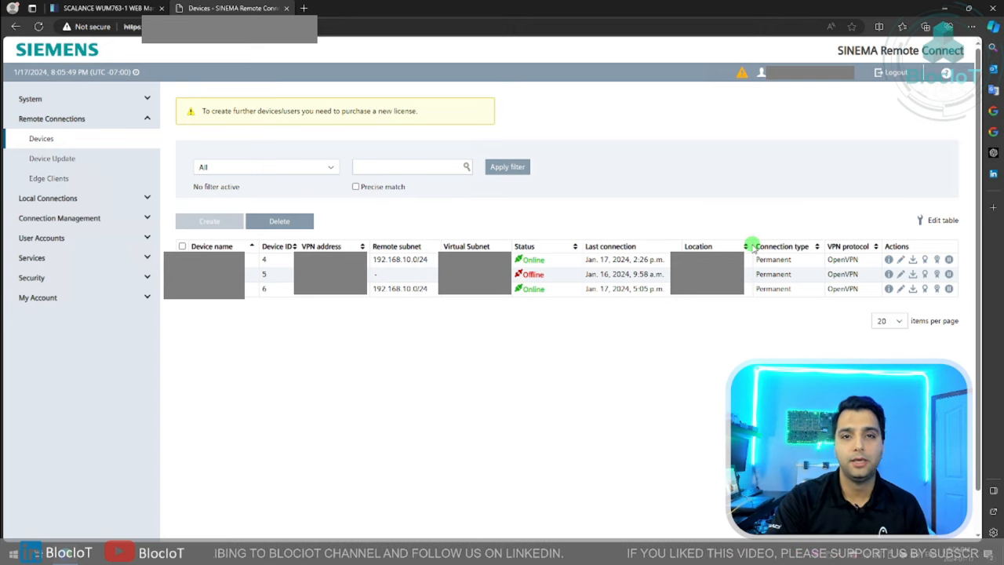
{"action": "mouse_move", "coordinate": [753, 242]}
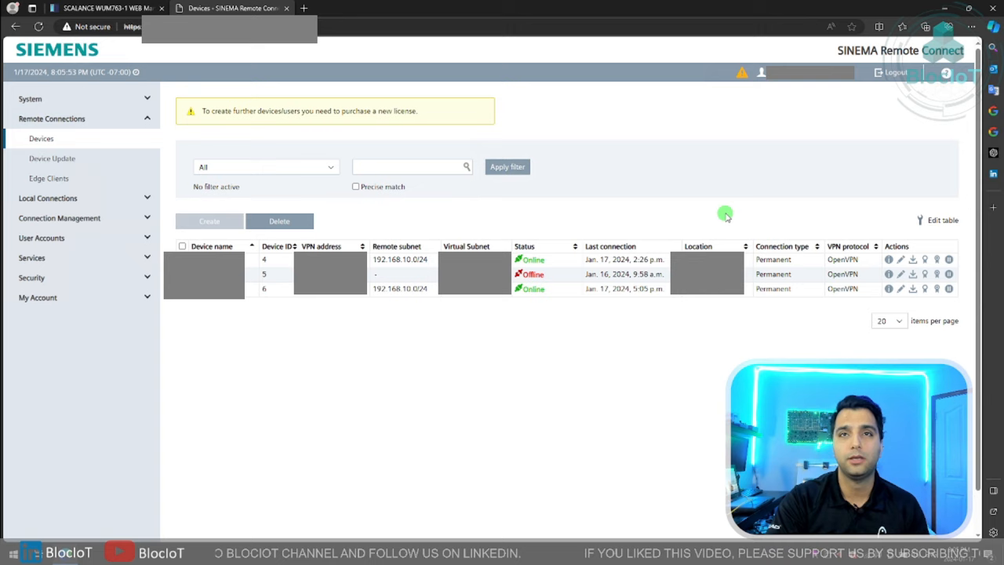
{"action": "mouse_move", "coordinate": [754, 238]}
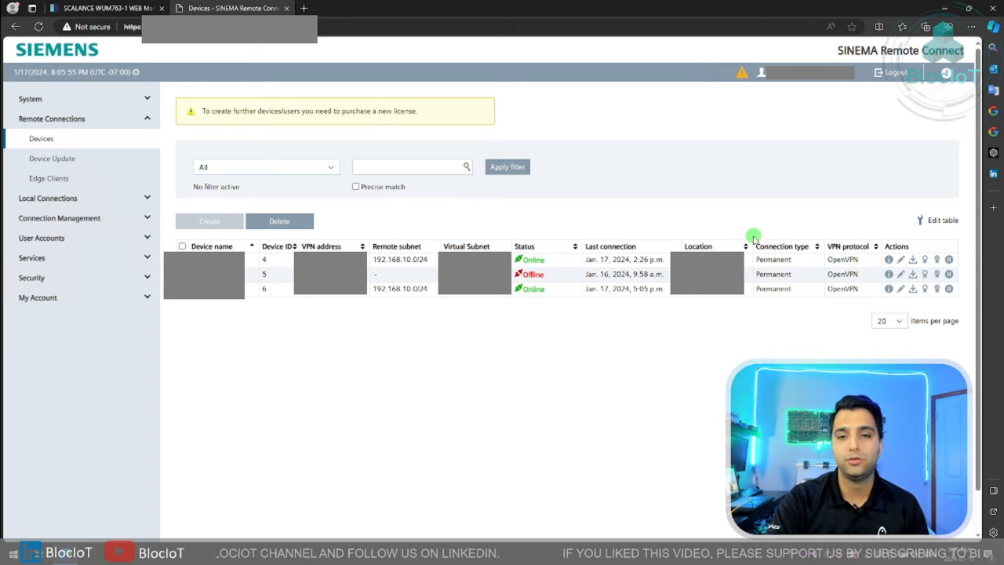
{"action": "mouse_move", "coordinate": [776, 225]}
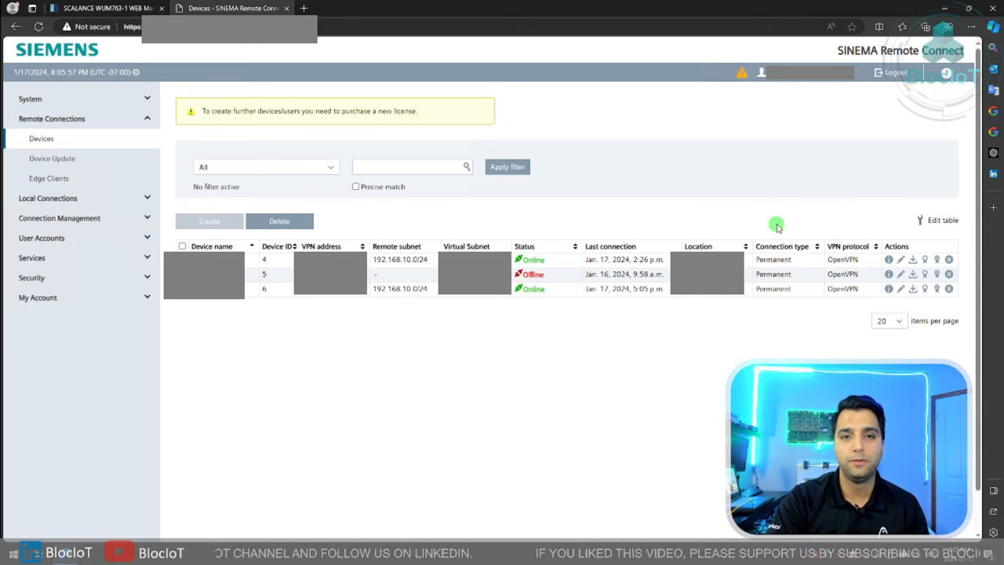
{"action": "mouse_move", "coordinate": [780, 231]}
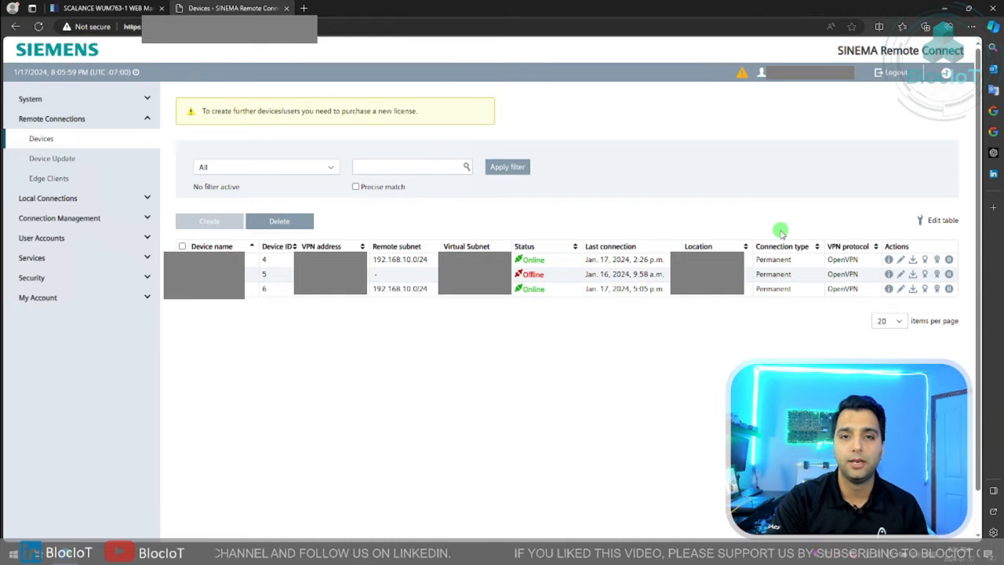
{"action": "mouse_move", "coordinate": [794, 229]}
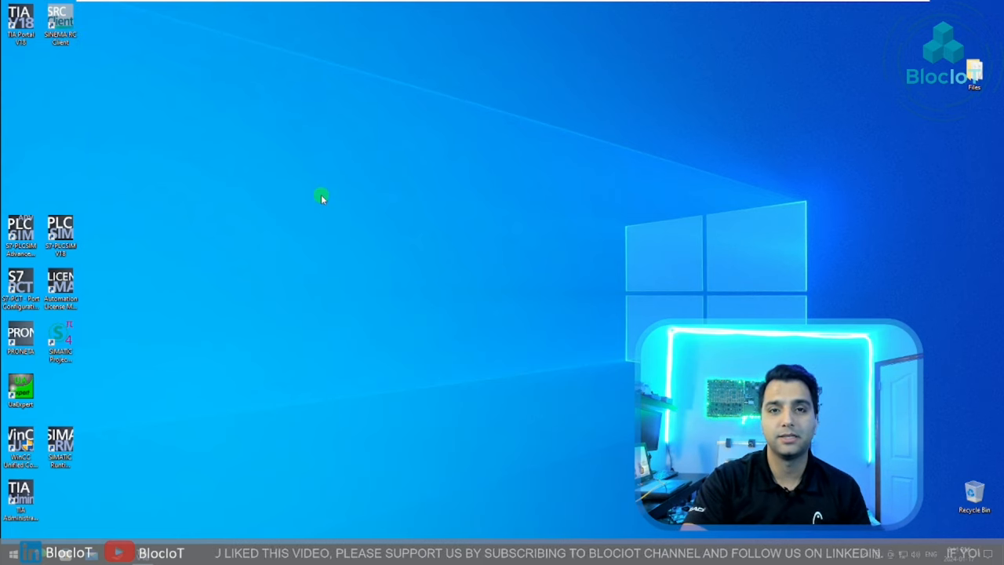
{"action": "mouse_move", "coordinate": [167, 126]}
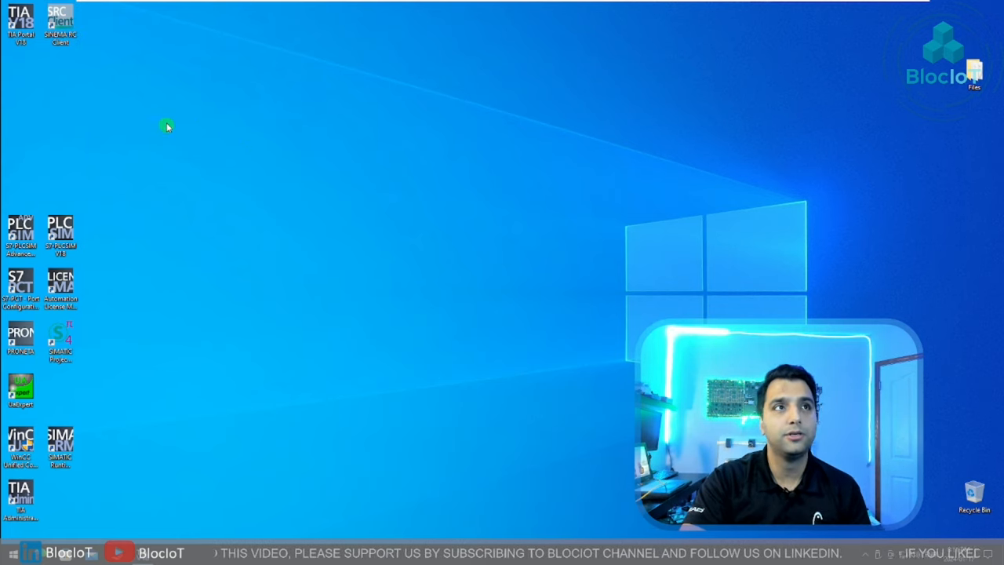
Launch the SINEMA RC Client and log in to the SINEMA RC server.
{"action": "double_click", "coordinate": [60, 23]}
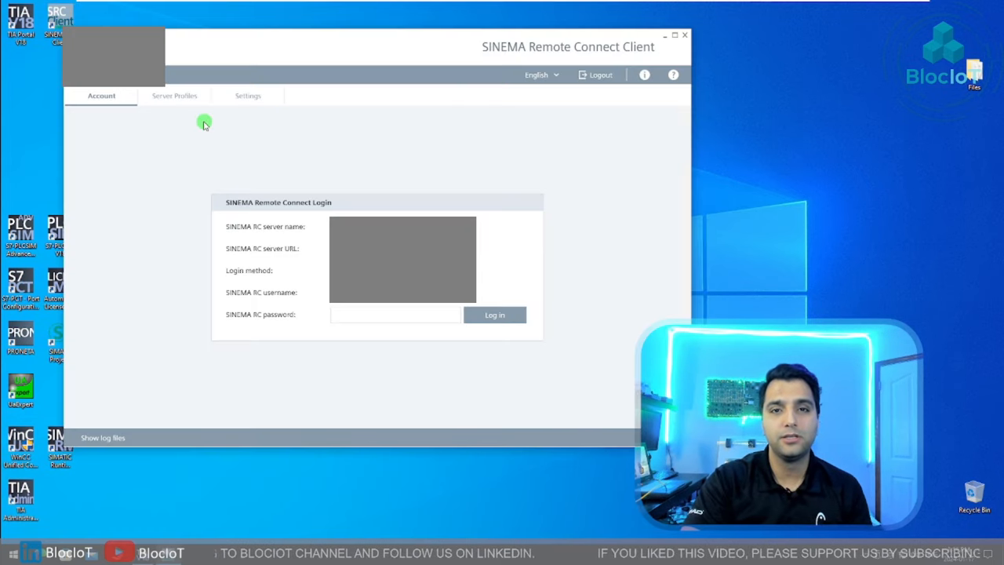
{"action": "mouse_move", "coordinate": [208, 130]}
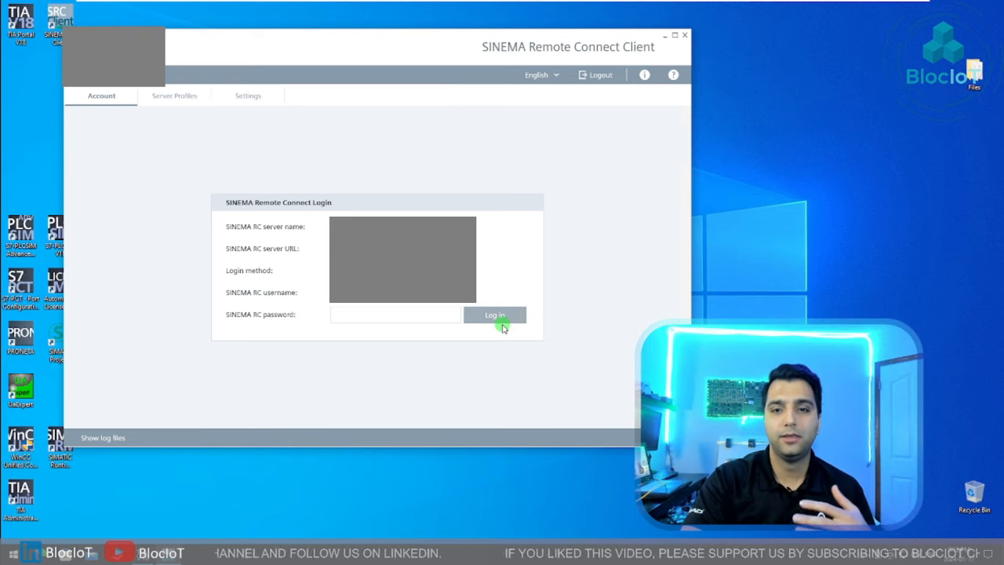
{"action": "mouse_move", "coordinate": [594, 359]}
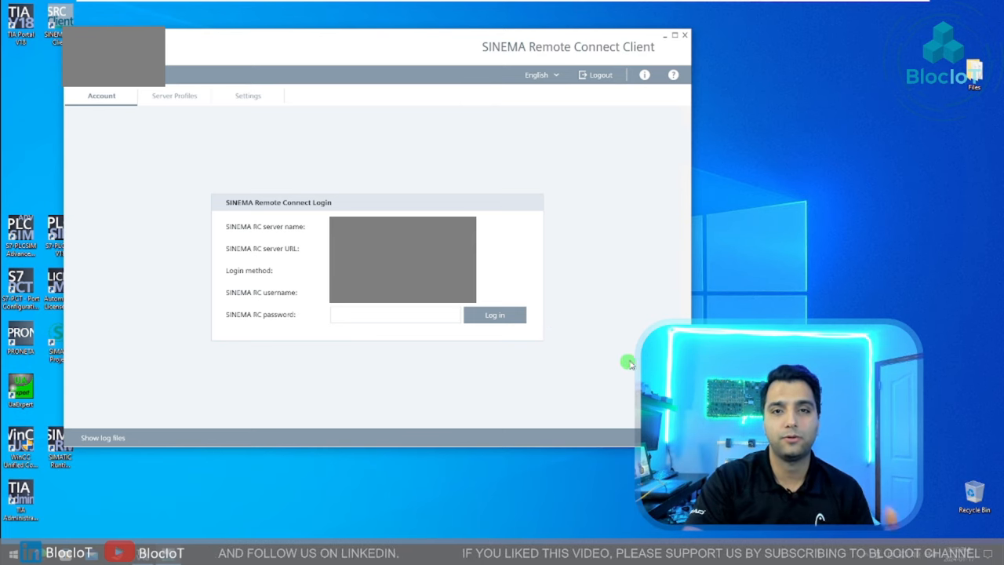
{"action": "mouse_move", "coordinate": [431, 46]}
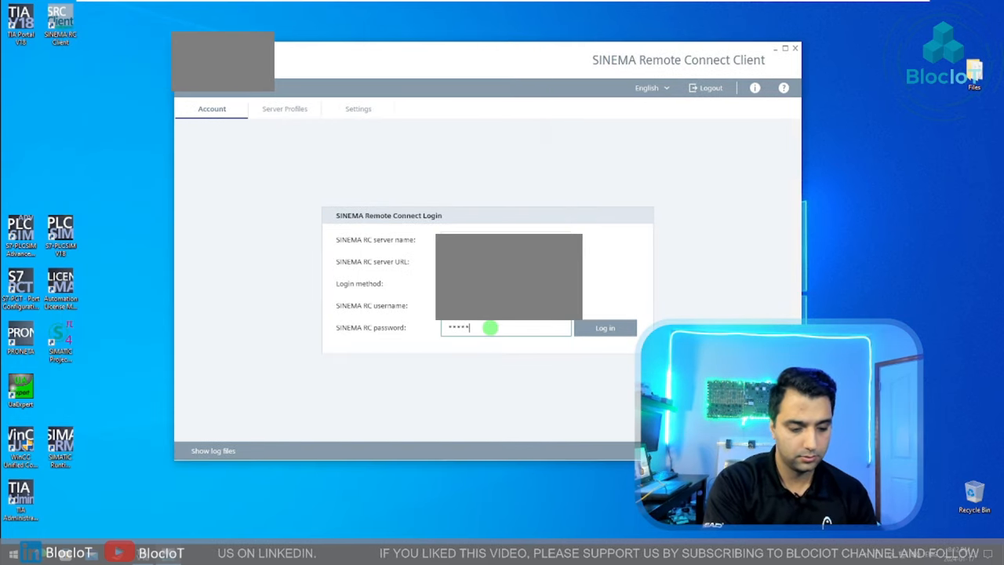
{"action": "left_click", "coordinate": [605, 327]}
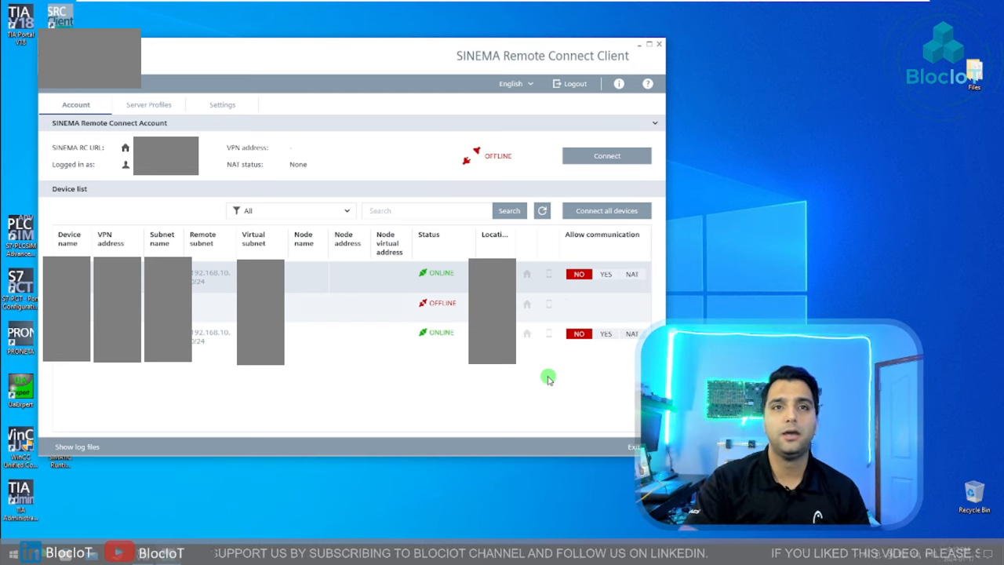
{"action": "mouse_move", "coordinate": [438, 321]}
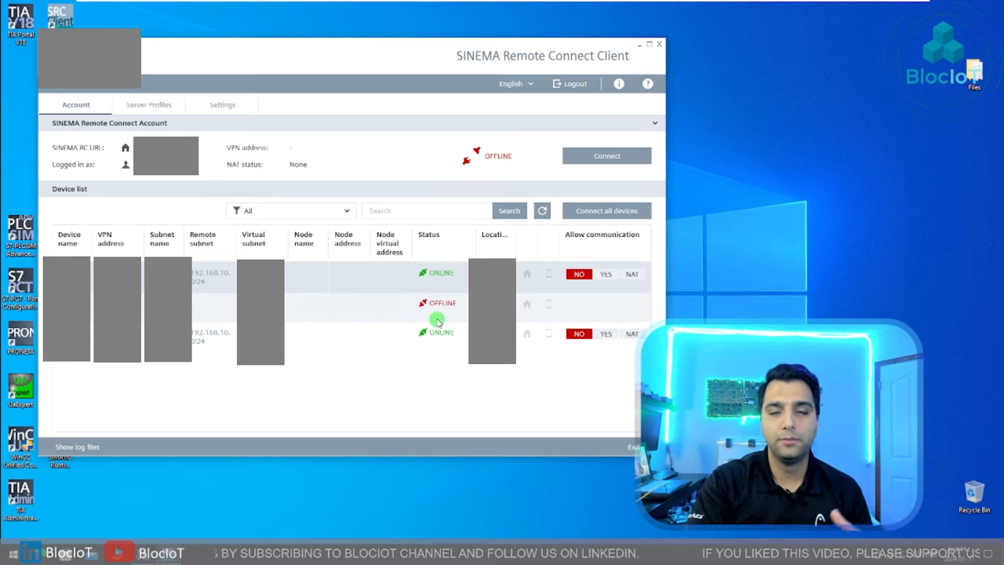
{"action": "mouse_move", "coordinate": [457, 339]}
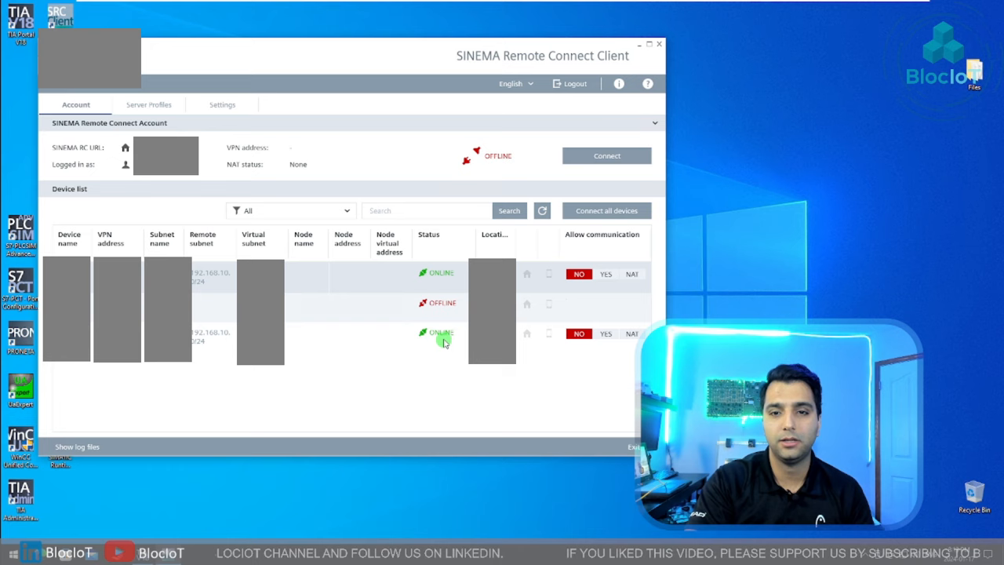
Allow NAT communication for the second online device and connect the client to the server.
{"action": "left_click", "coordinate": [632, 333]}
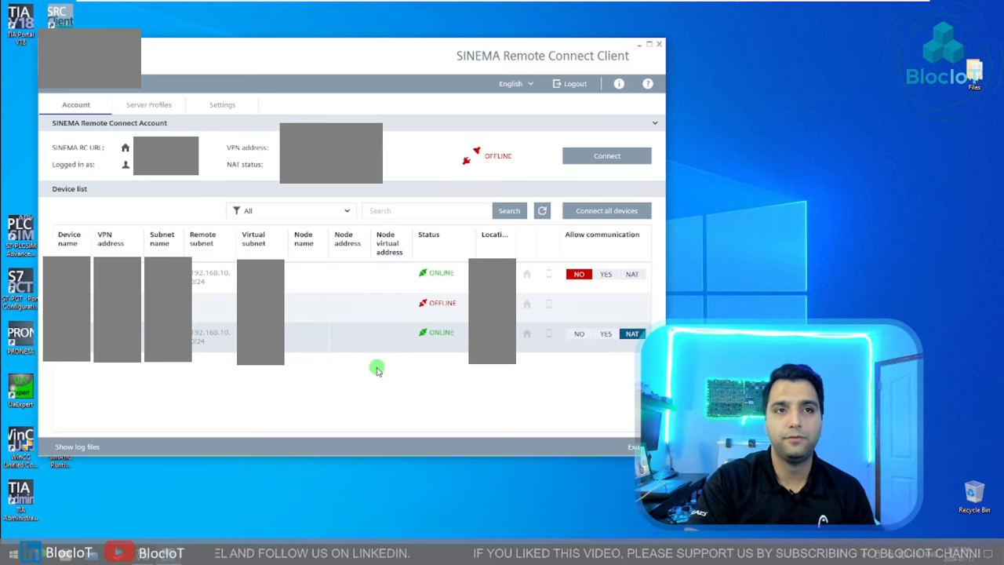
{"action": "mouse_move", "coordinate": [303, 350]}
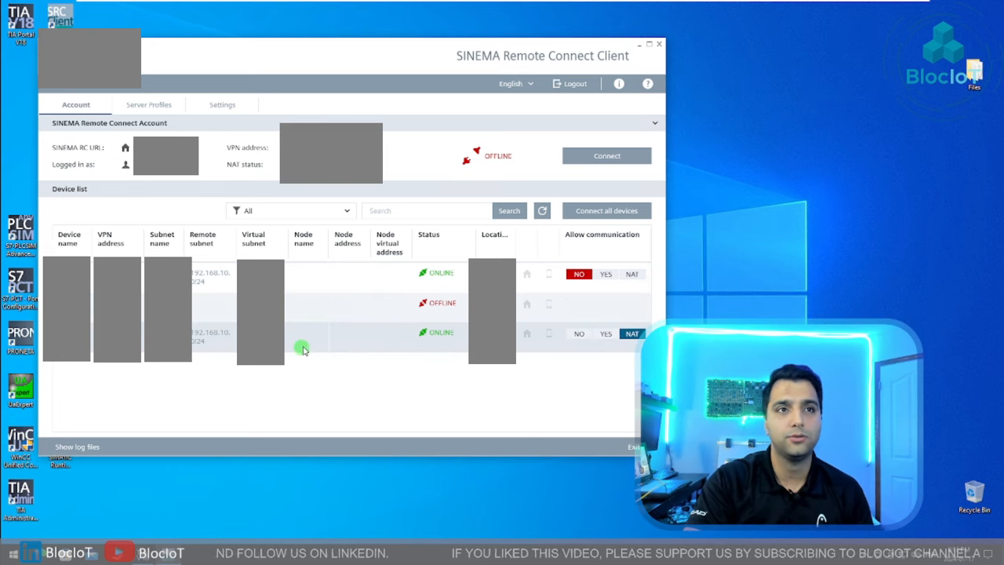
{"action": "mouse_move", "coordinate": [607, 155]}
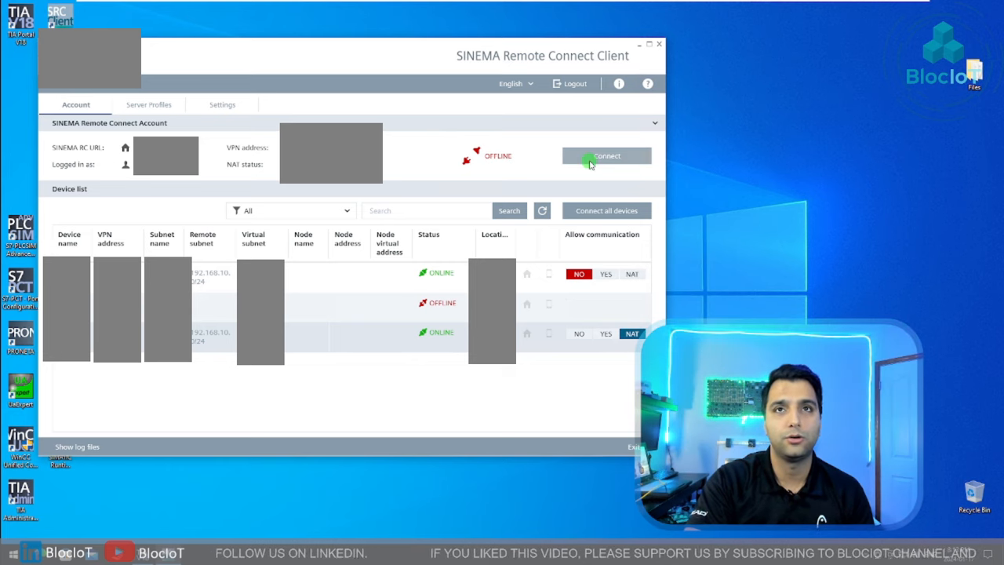
{"action": "left_click", "coordinate": [606, 155]}
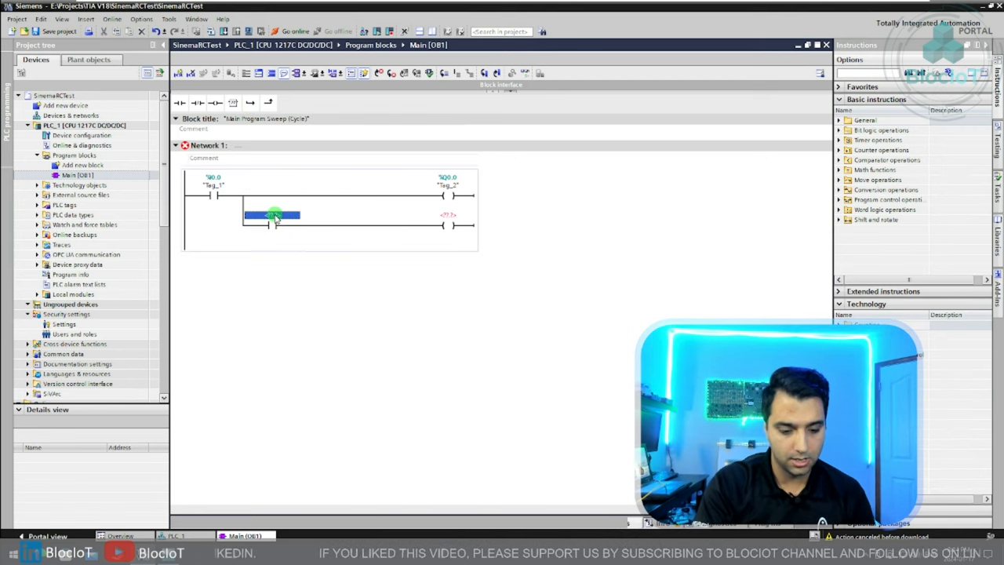
Address the new branch contact as %I0.1 (Tag_3) in Network 1 of Main.
{"action": "left_click", "coordinate": [273, 215]}
{"action": "type", "text": "%I0.1"}
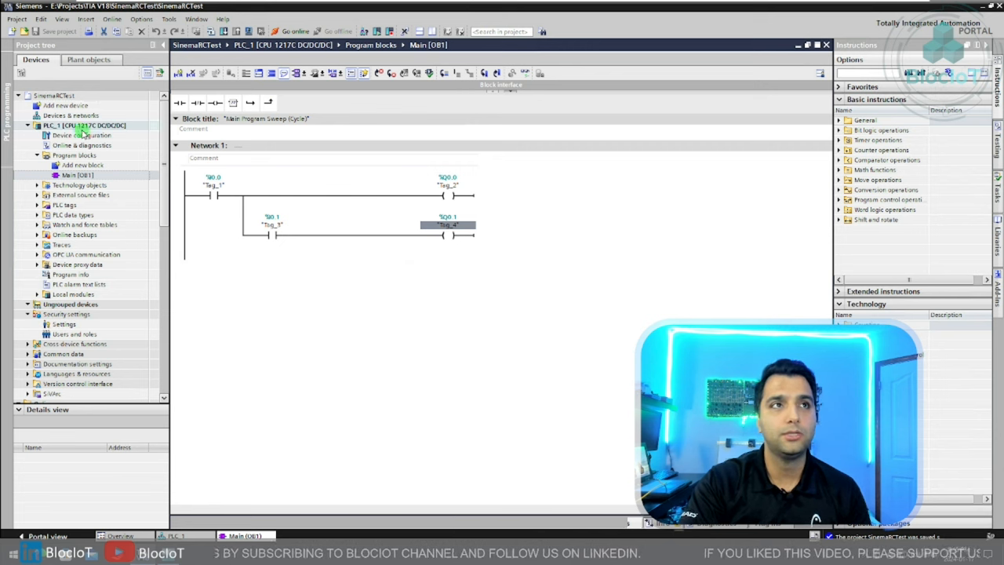
Start an extended download with TAP-Windows Adapter V9 as PG/PC interface and search for PLCs.
{"action": "left_click", "coordinate": [111, 18]}
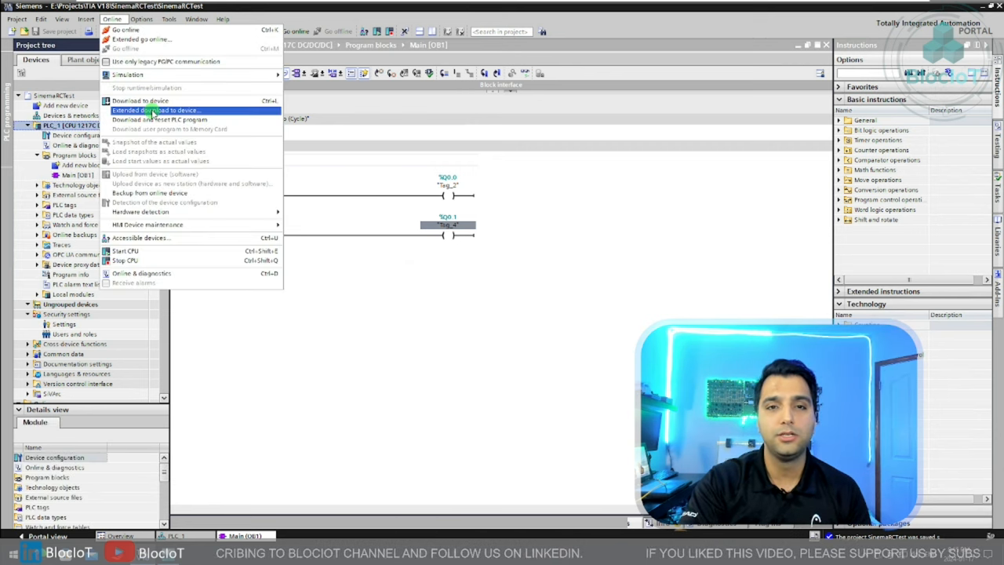
{"action": "left_click", "coordinate": [156, 110]}
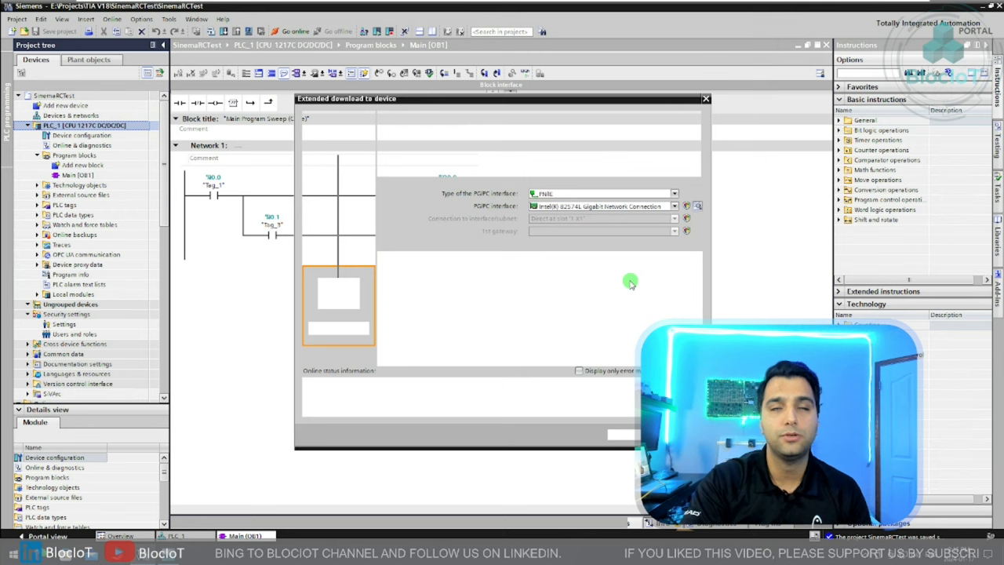
{"action": "left_click", "coordinate": [675, 205]}
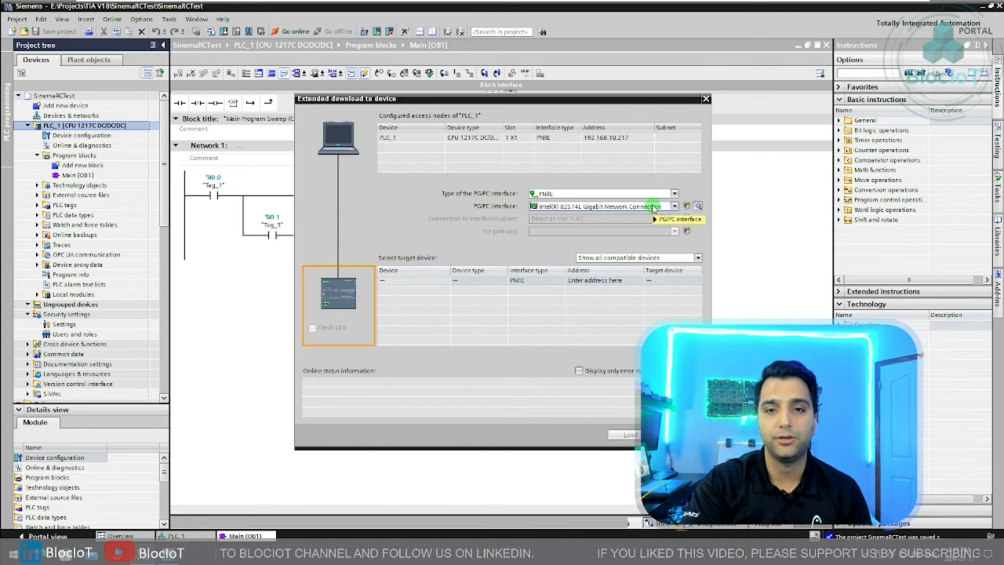
{"action": "left_click", "coordinate": [532, 212]}
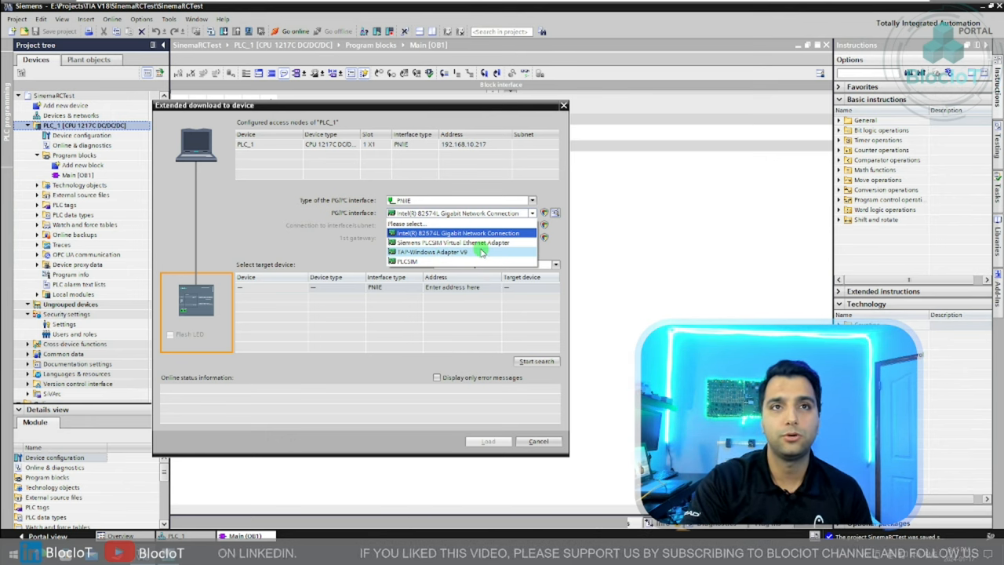
{"action": "left_click", "coordinate": [431, 252]}
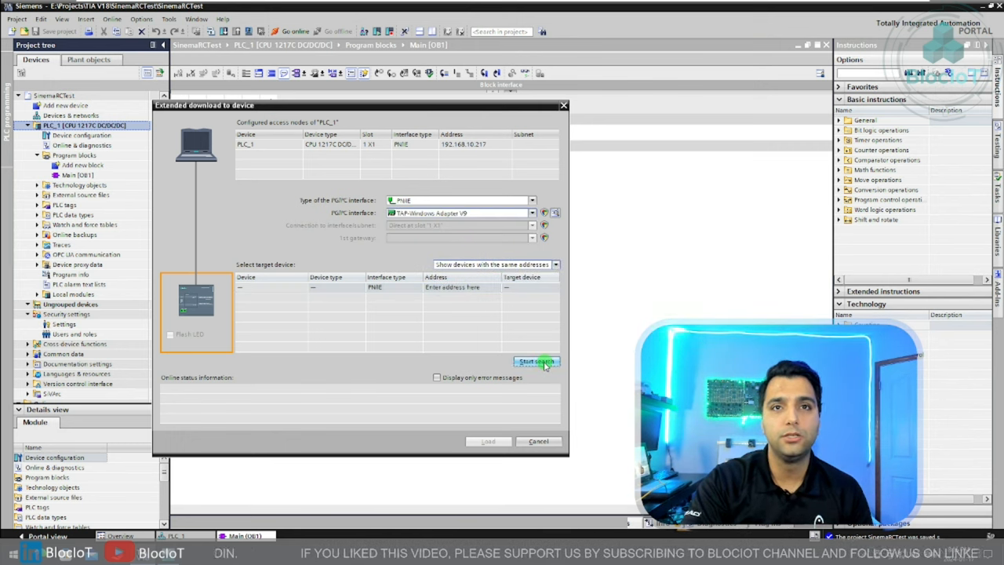
{"action": "left_click", "coordinate": [537, 361]}
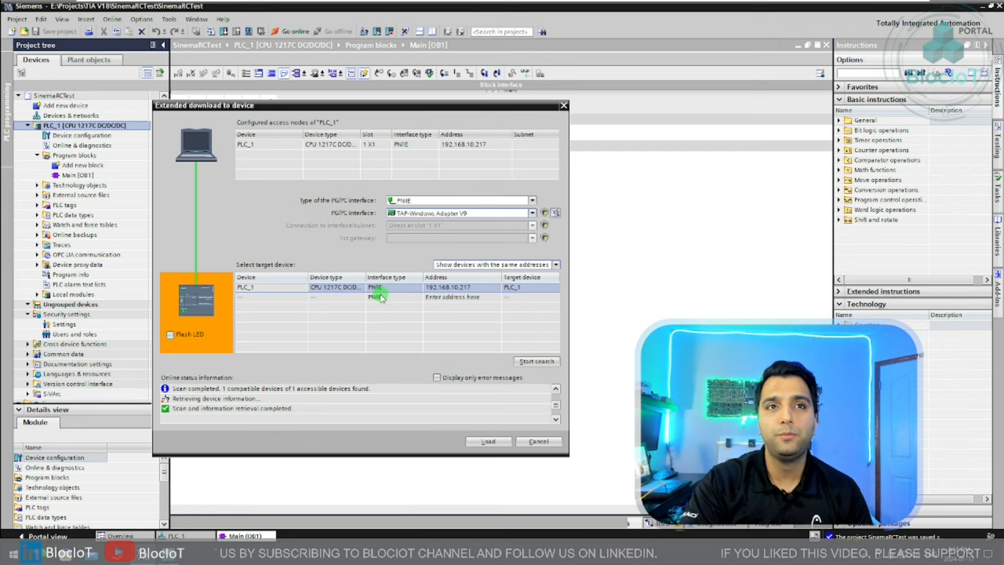
{"action": "mouse_move", "coordinate": [382, 304]}
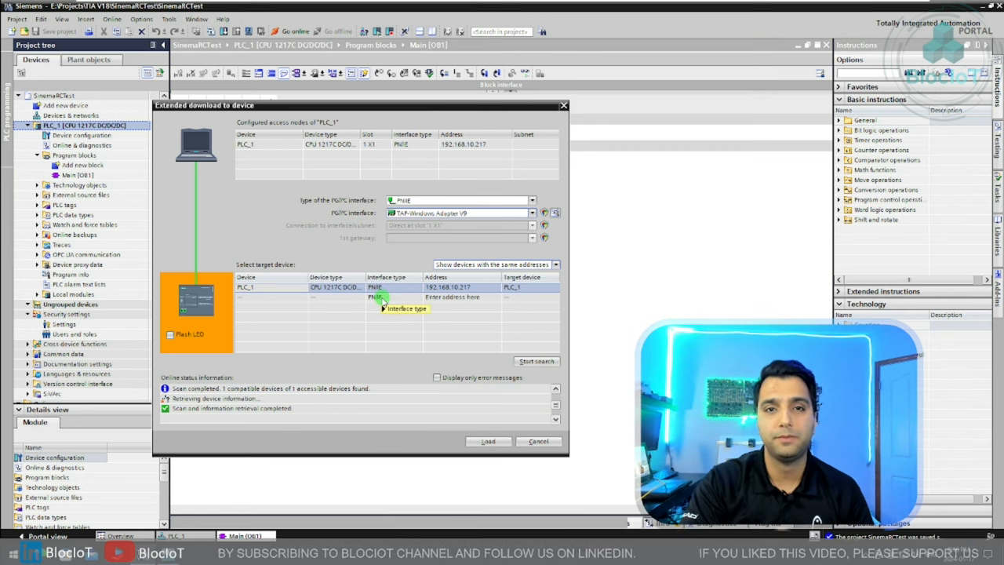
{"action": "mouse_move", "coordinate": [338, 358]}
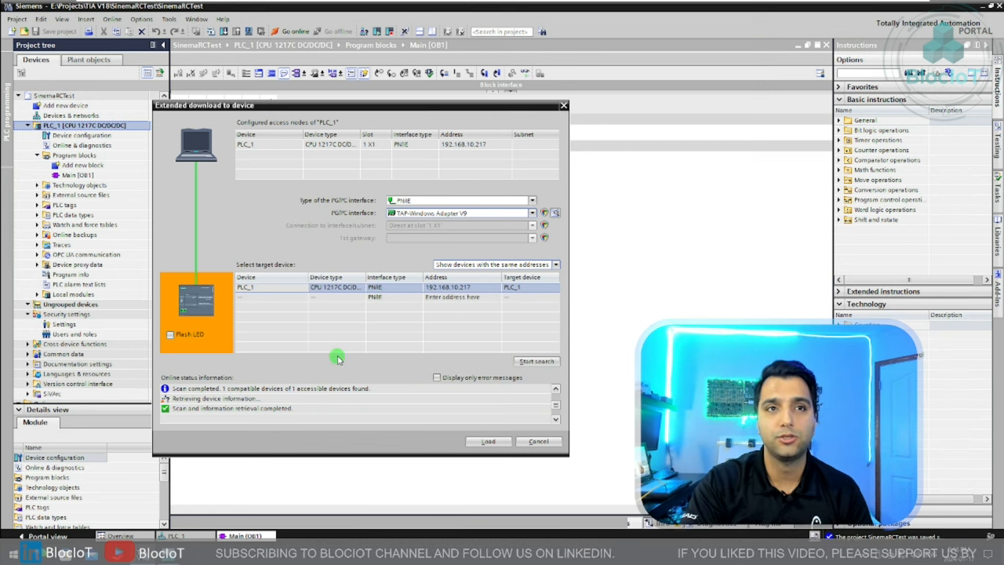
{"action": "mouse_move", "coordinate": [365, 358]}
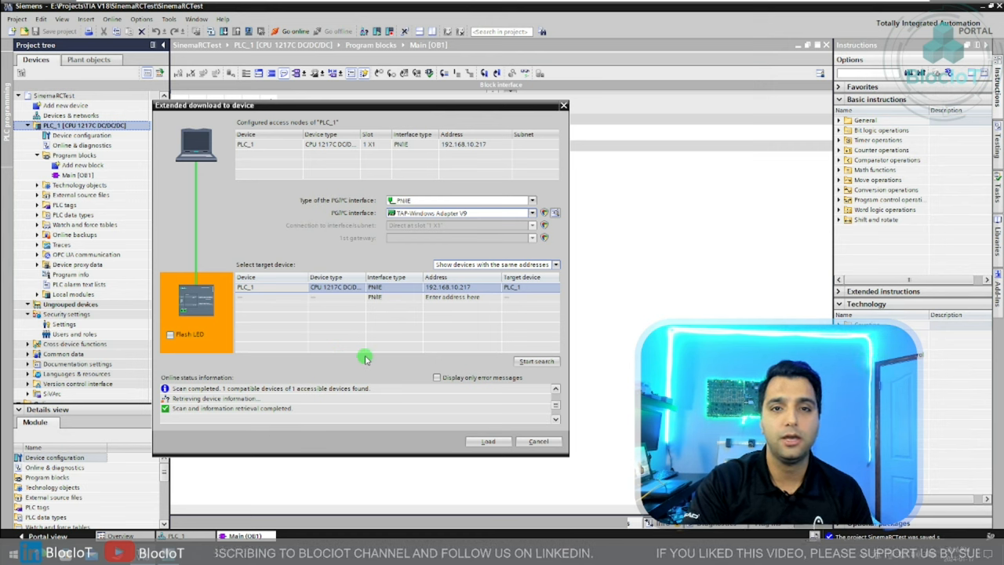
{"action": "mouse_move", "coordinate": [428, 310]}
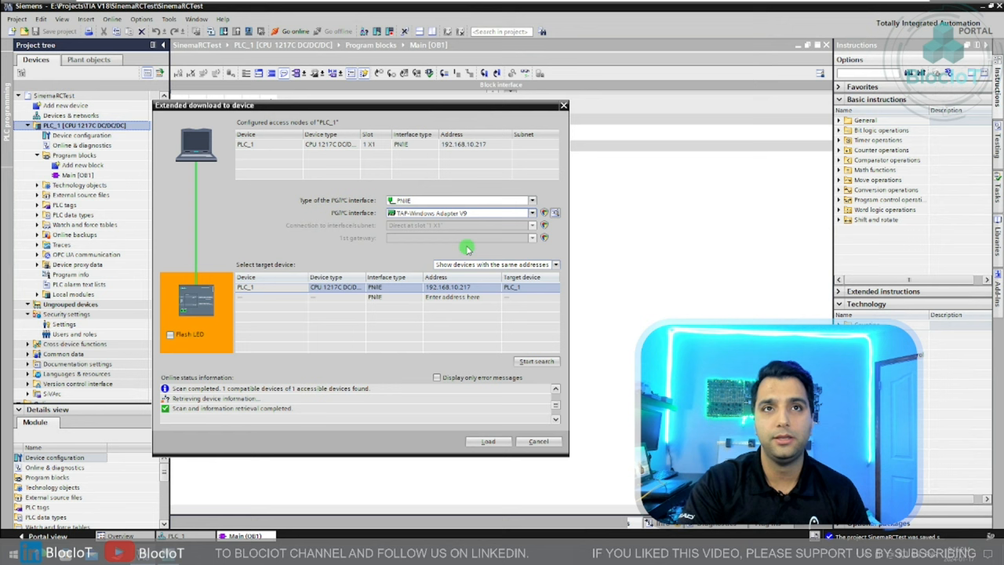
{"action": "mouse_move", "coordinate": [467, 213]}
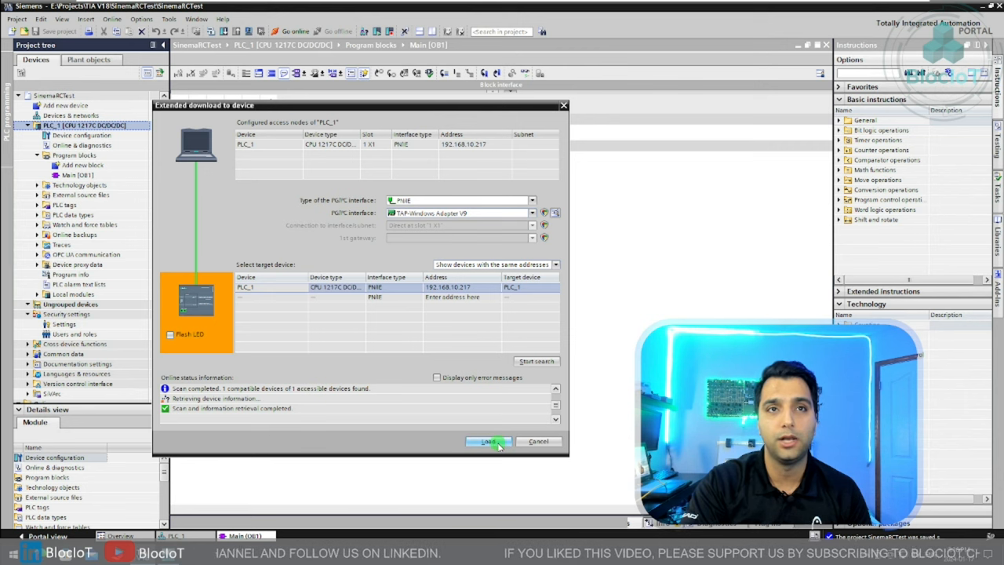
Load the modified program into PLC_1 at 192.168.10.217 with 0 errors and 0 warnings.
{"action": "left_click", "coordinate": [488, 441]}
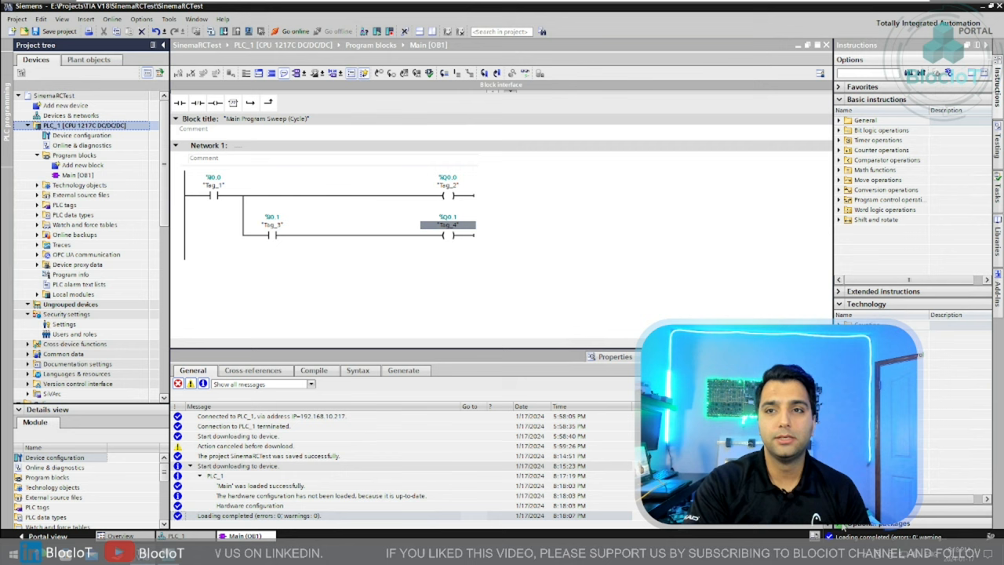
{"action": "mouse_move", "coordinate": [507, 292]}
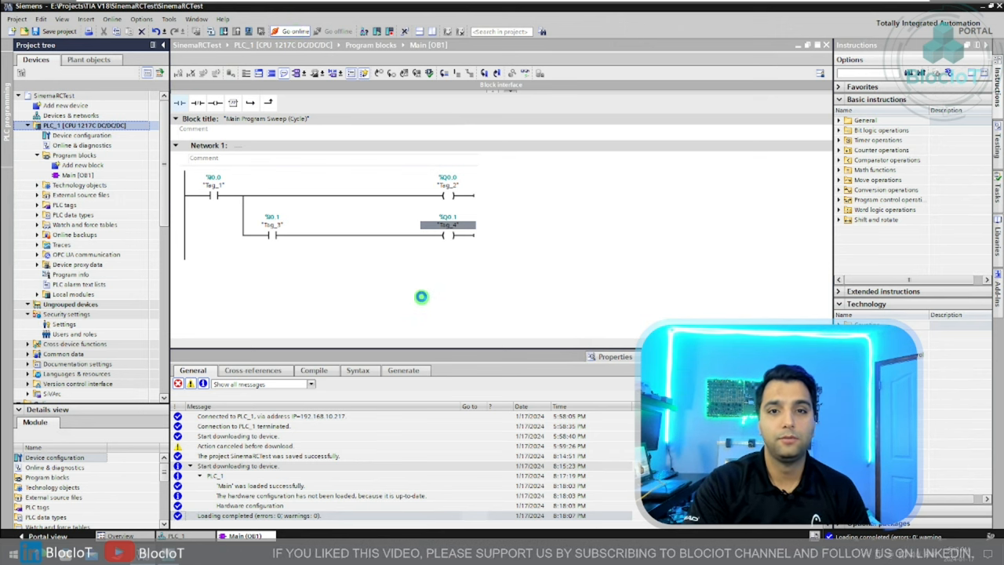
{"action": "mouse_move", "coordinate": [533, 320]}
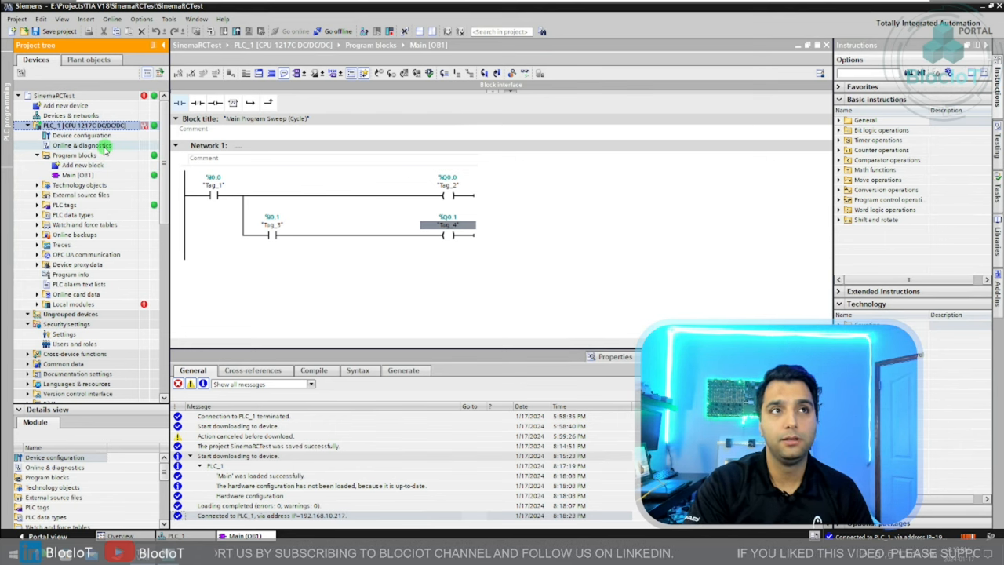
Show PLC_1's diagnostics buffer with the High limit exceeded error on channel 0.
{"action": "left_click", "coordinate": [82, 145]}
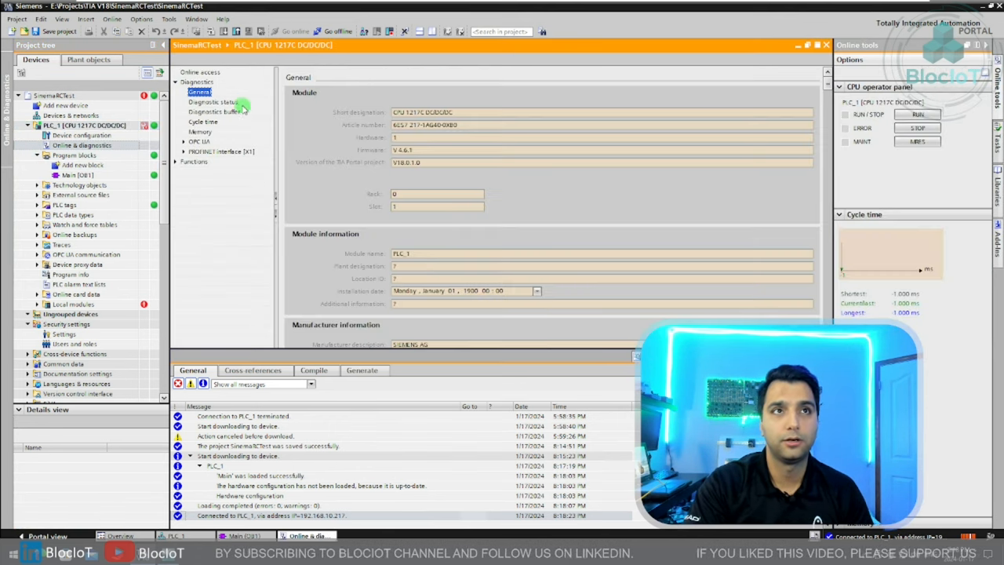
{"action": "left_click", "coordinate": [214, 112]}
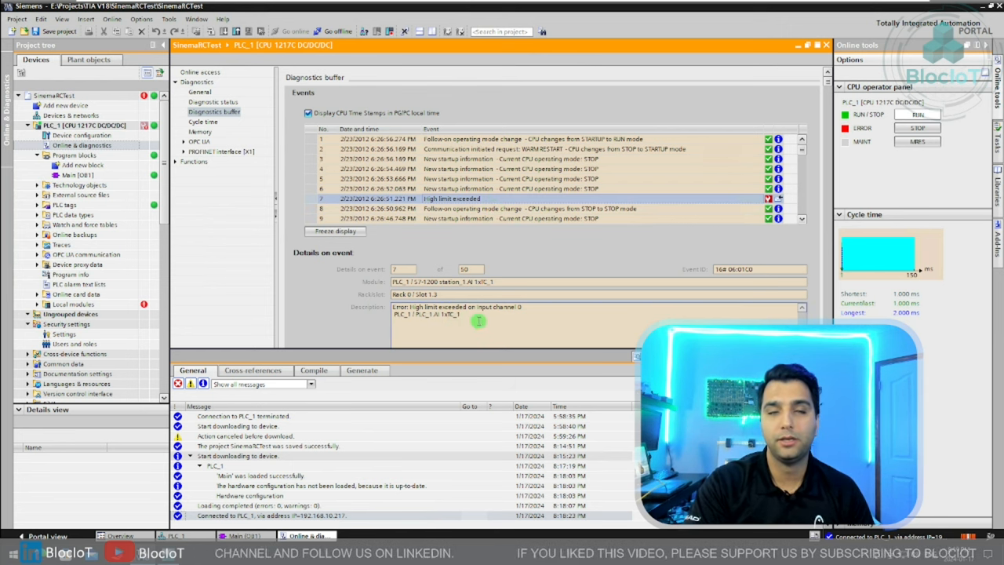
{"action": "mouse_move", "coordinate": [467, 318]}
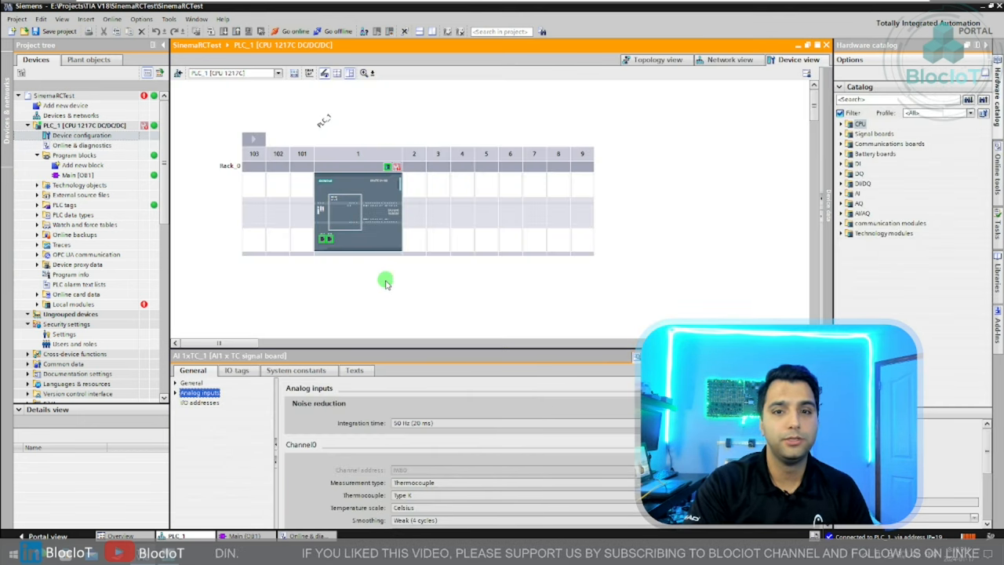
{"action": "mouse_move", "coordinate": [499, 464]}
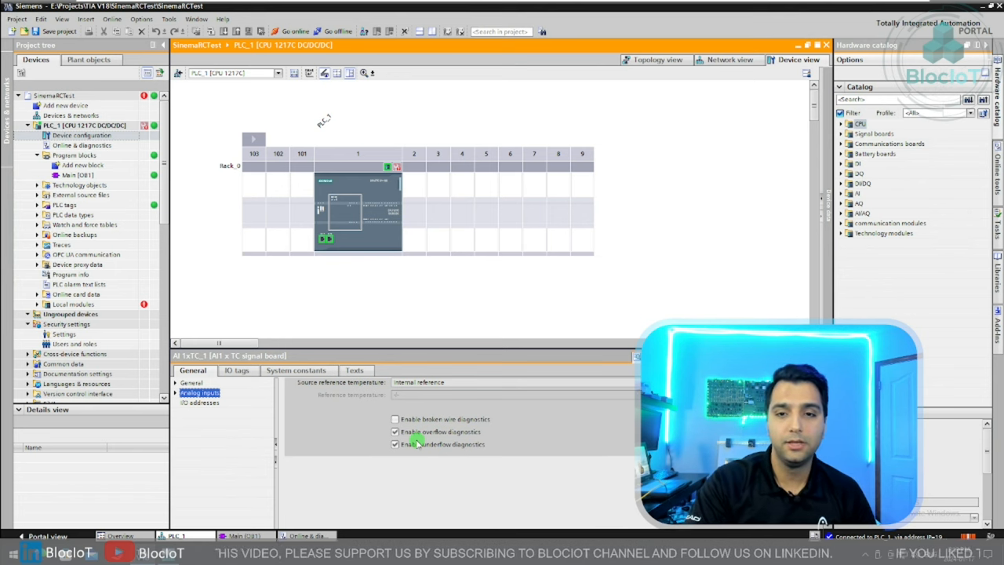
Disable overflow diagnostics for the AI 1xTC_1 thermocouple input.
{"action": "left_click", "coordinate": [395, 432]}
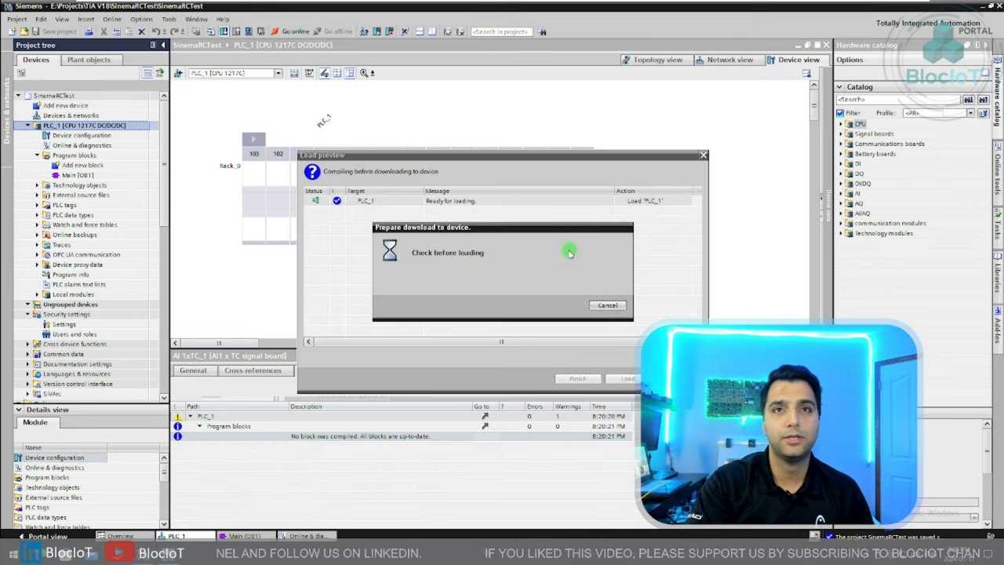
{"action": "mouse_move", "coordinate": [642, 265]}
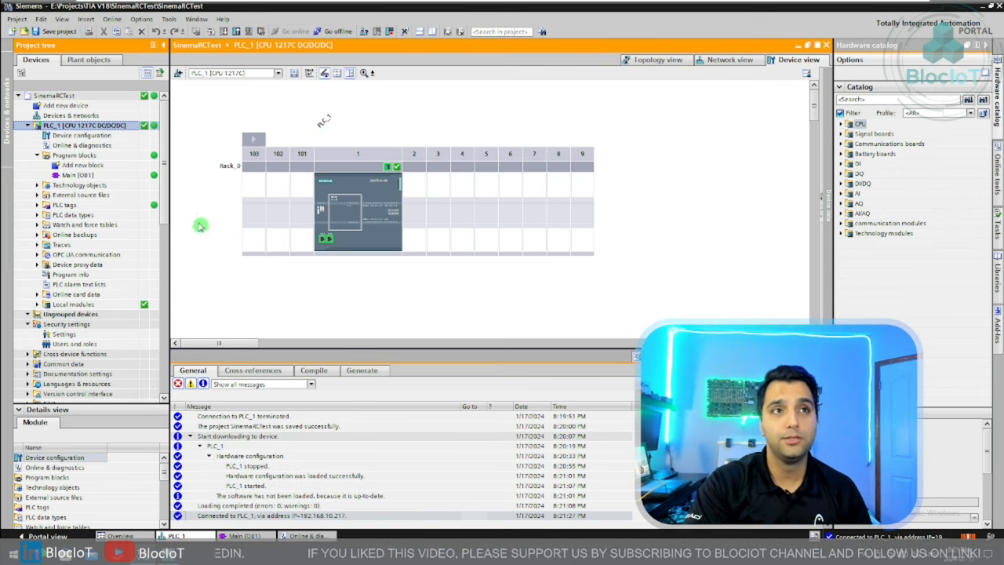
{"action": "mouse_move", "coordinate": [161, 276]}
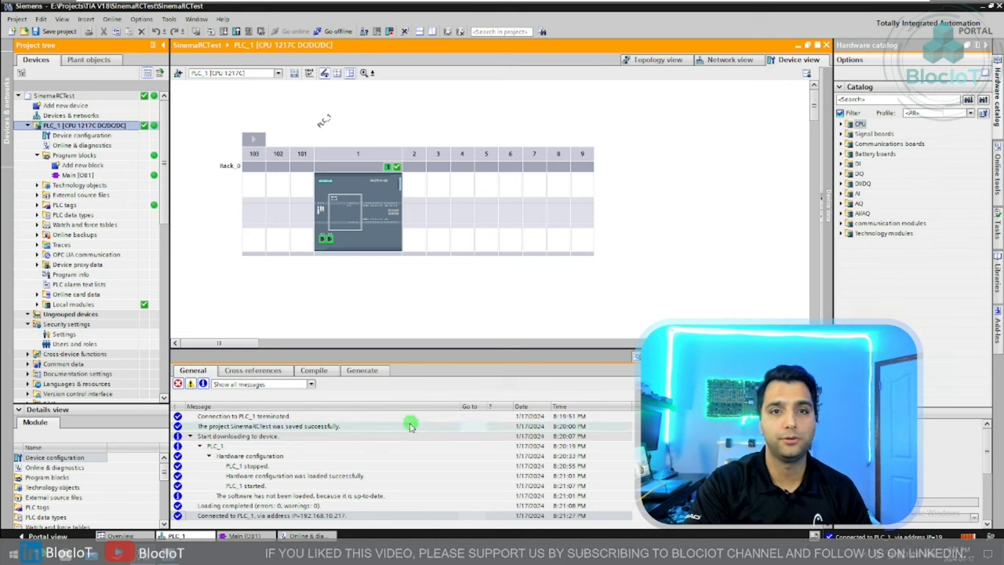
{"action": "mouse_move", "coordinate": [384, 453]}
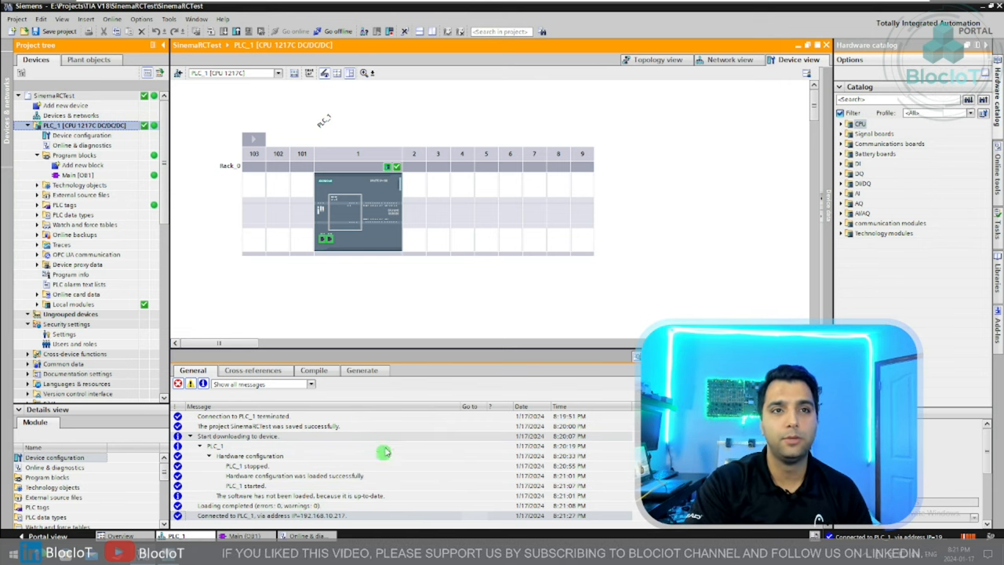